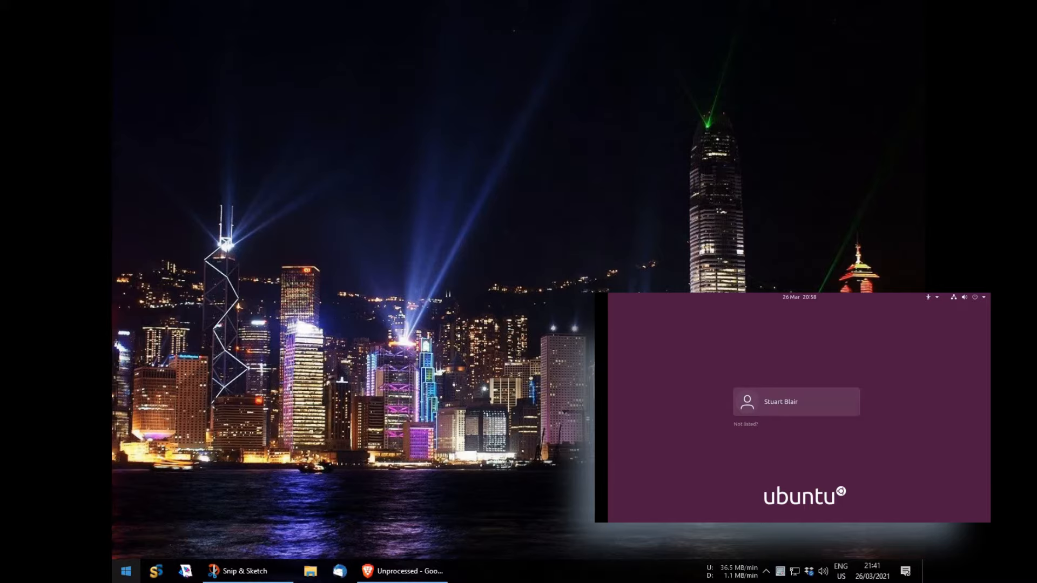
mouse_move(126, 571)
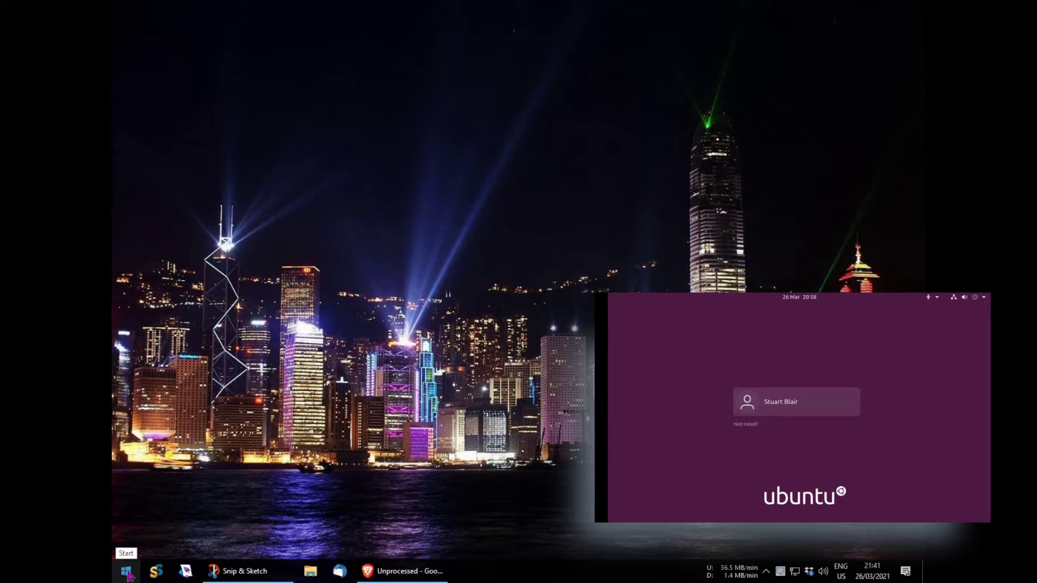
- Search the Windows Start menu for 'remo' to bring up Remote Desktop Connection
click(126, 571)
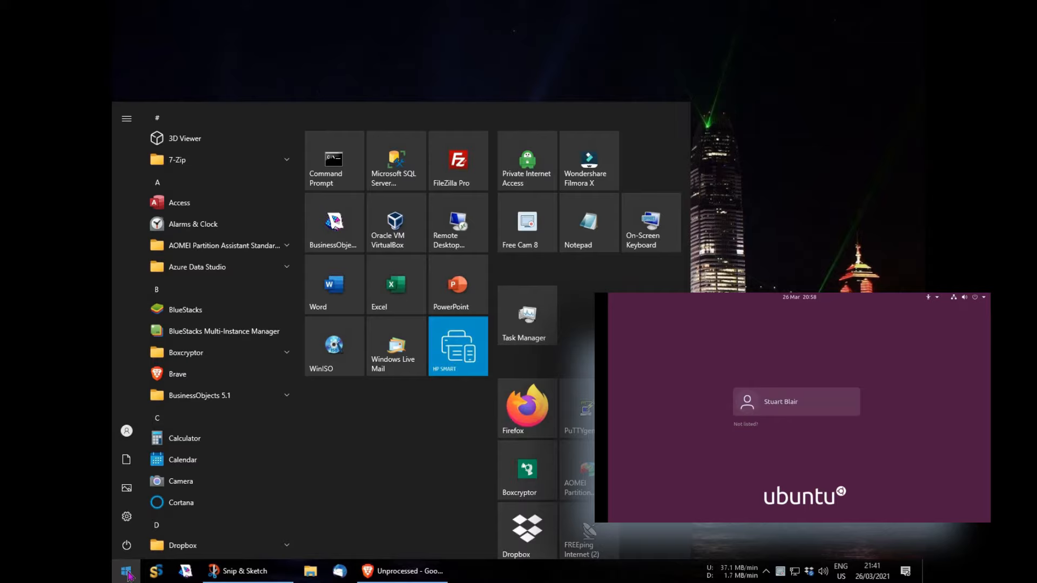
text(remo)
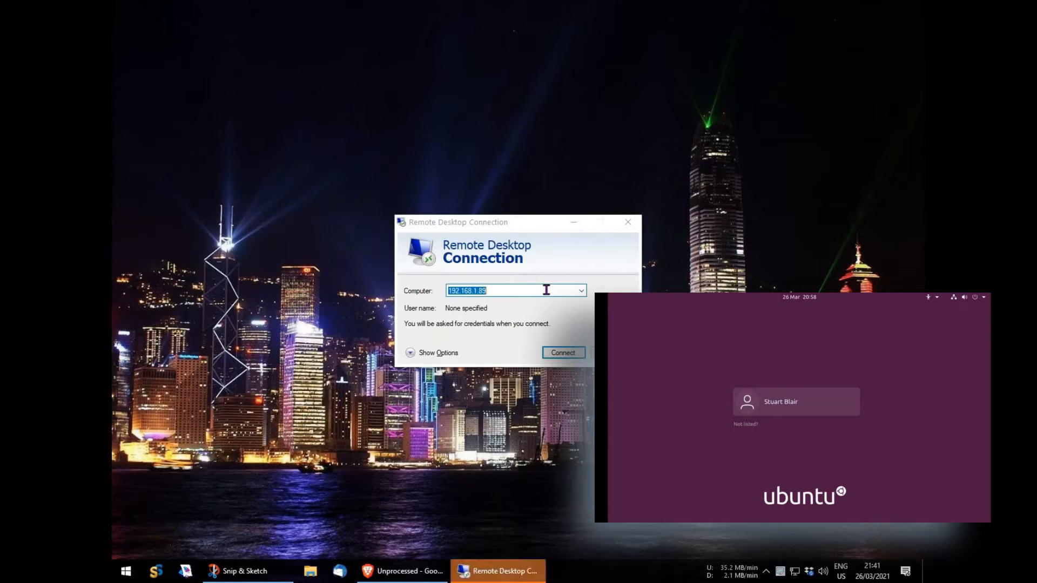
- Connect to 192.168.1.89, accept the certificate warning, and enter username 'stuart' with password
click(562, 351)
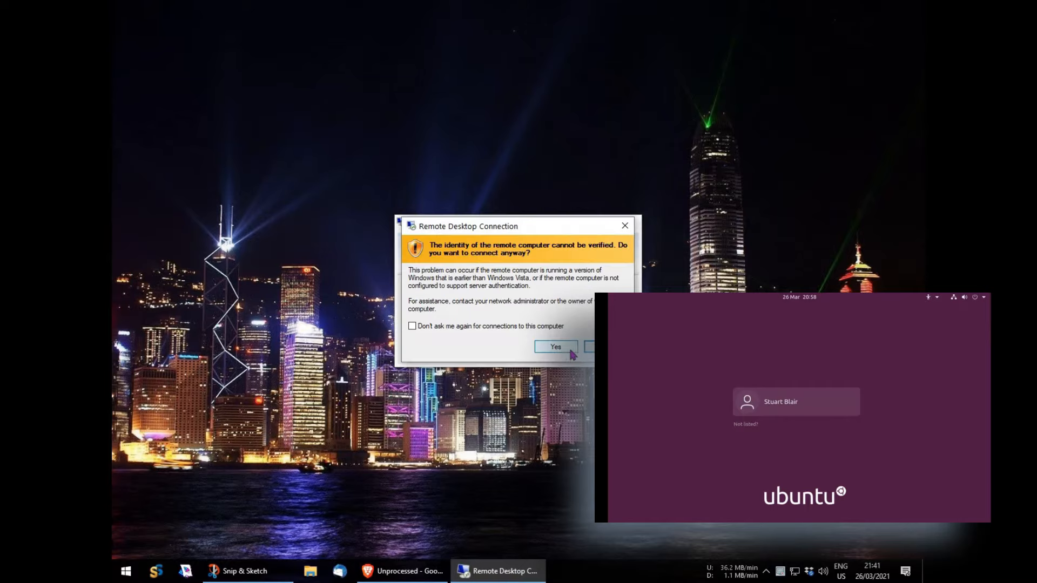
click(554, 347)
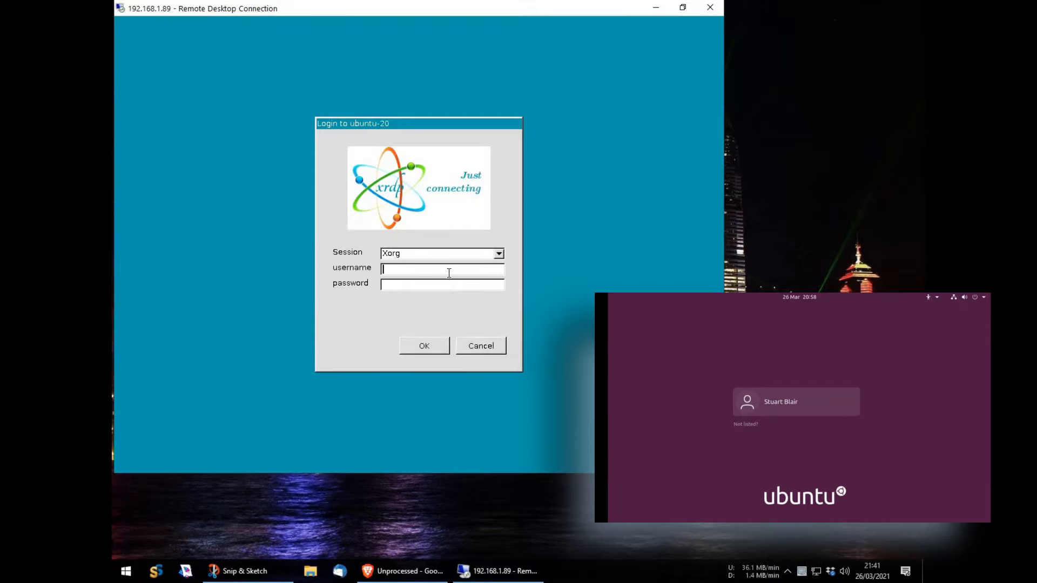
text(stuart)
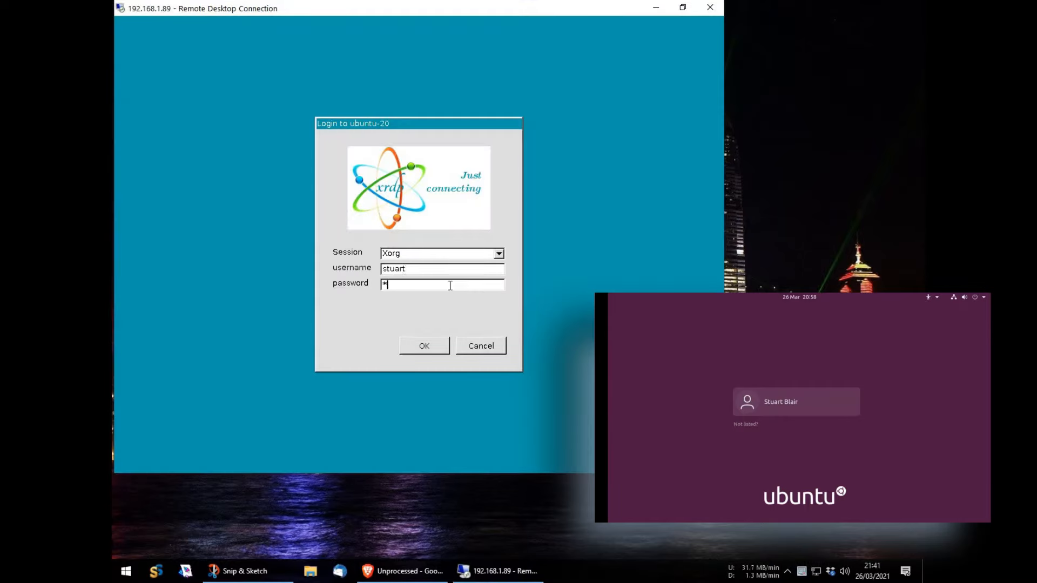
text(password)
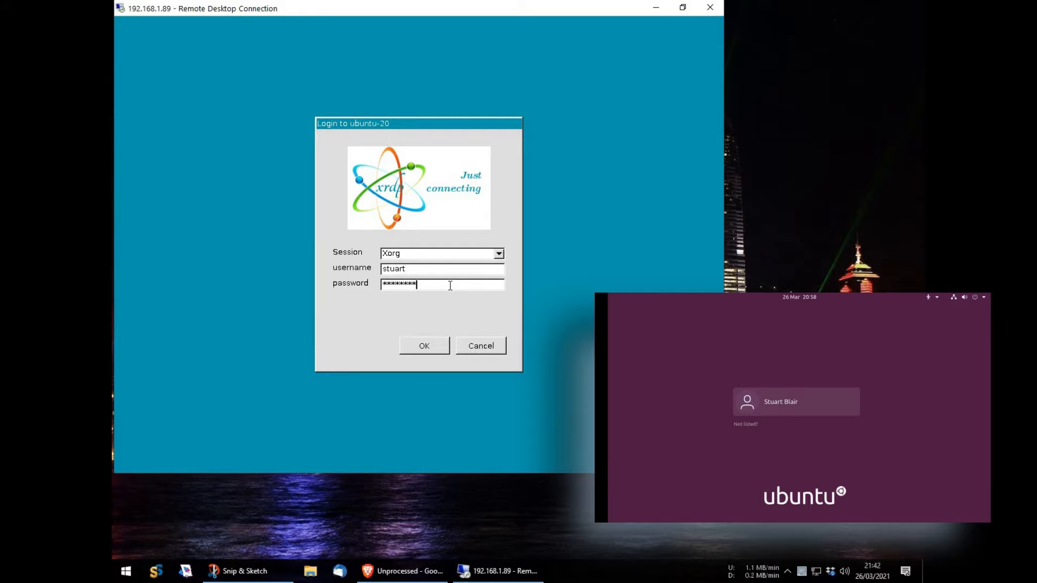
click(423, 345)
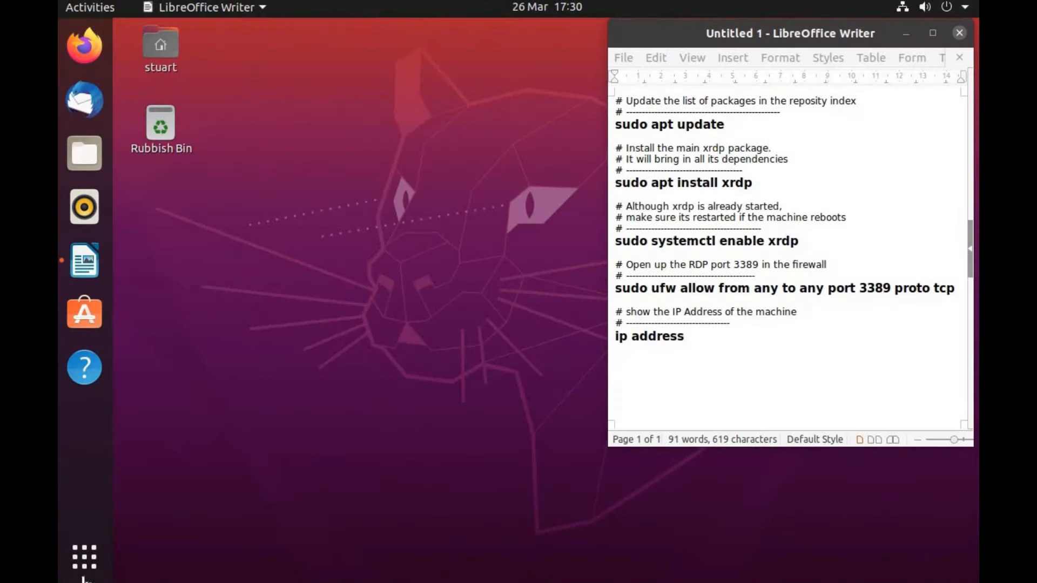
mouse_move(84, 557)
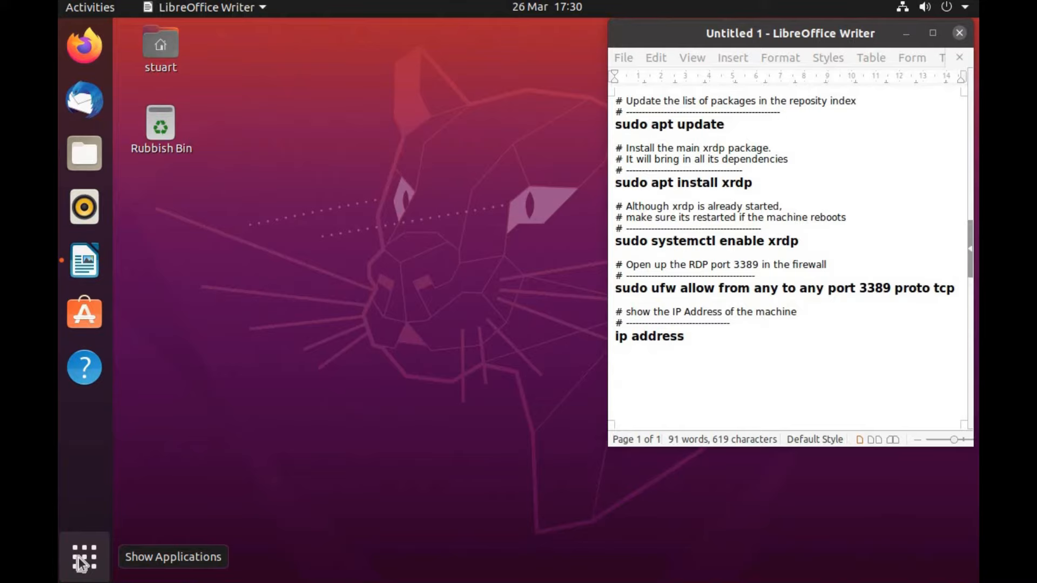
- Launch Terminal from the All applications list in the GNOME app overview
click(84, 556)
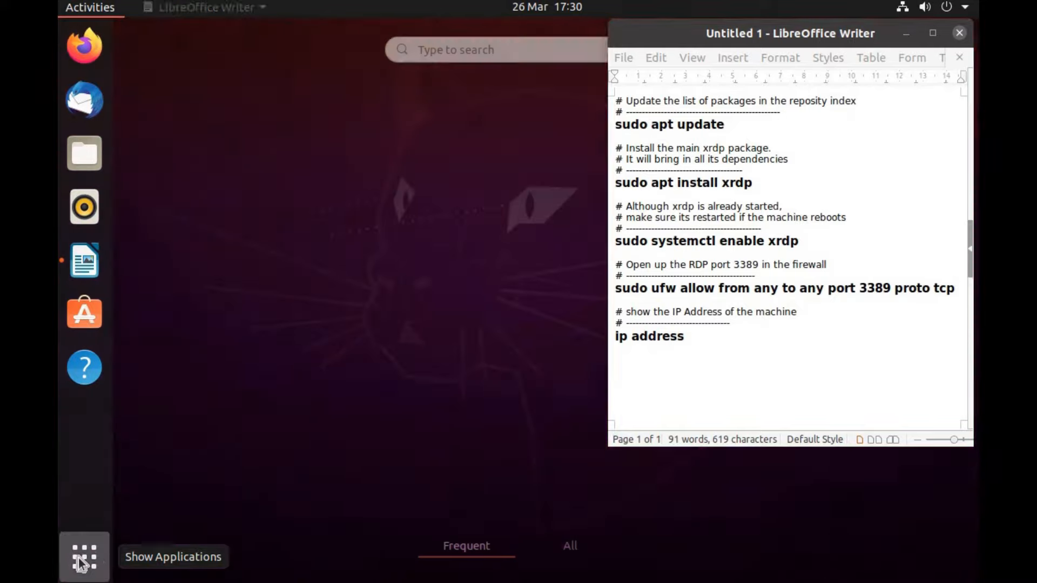
click(85, 556)
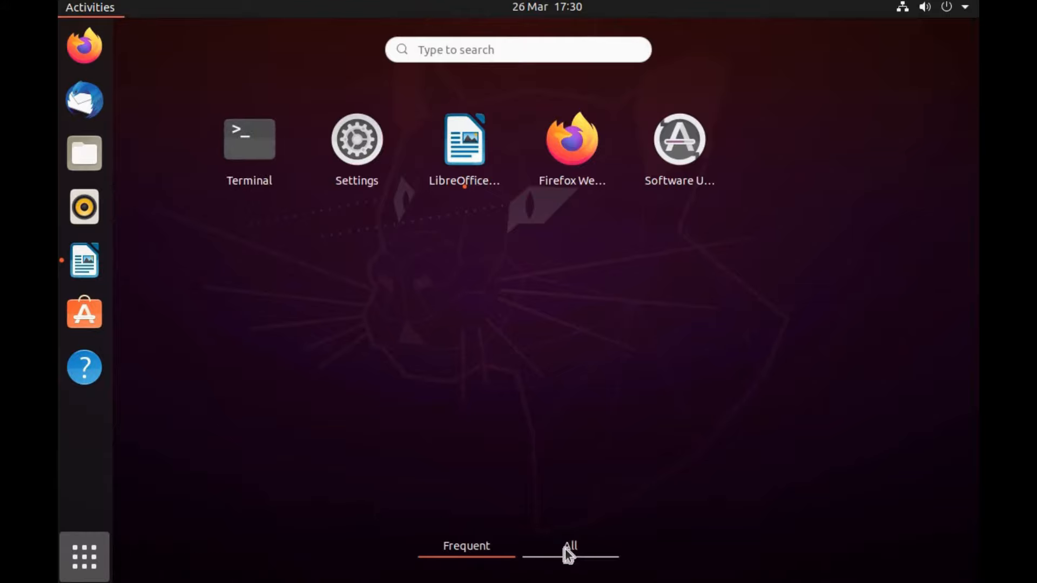
click(568, 545)
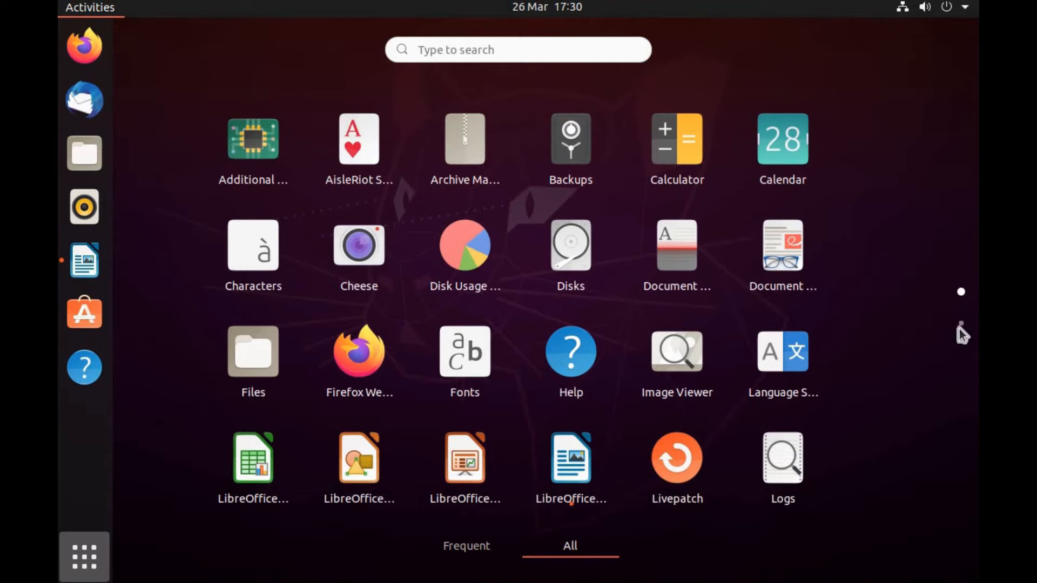
scroll(down, 3)
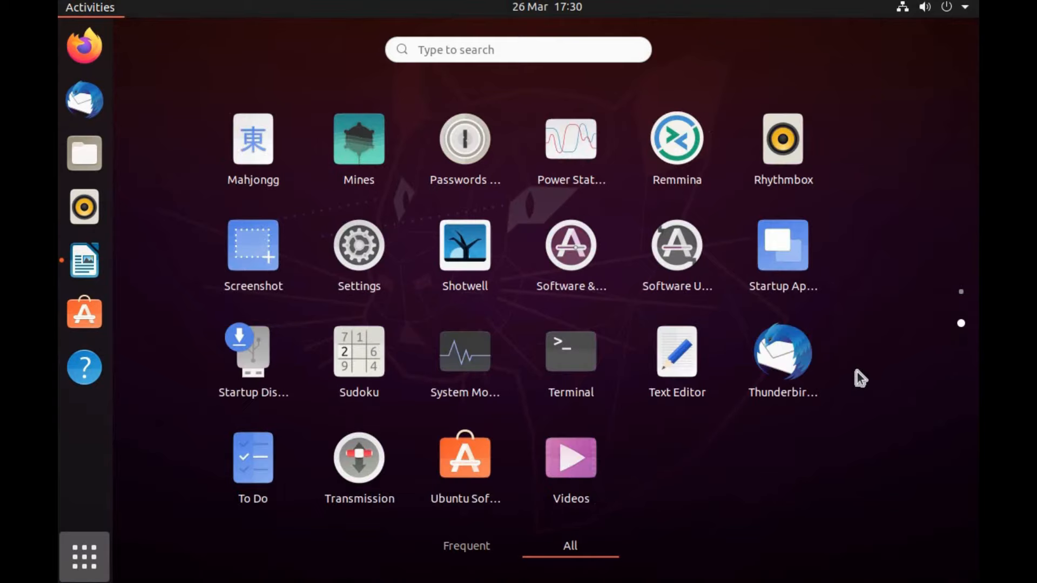
mouse_move(570, 351)
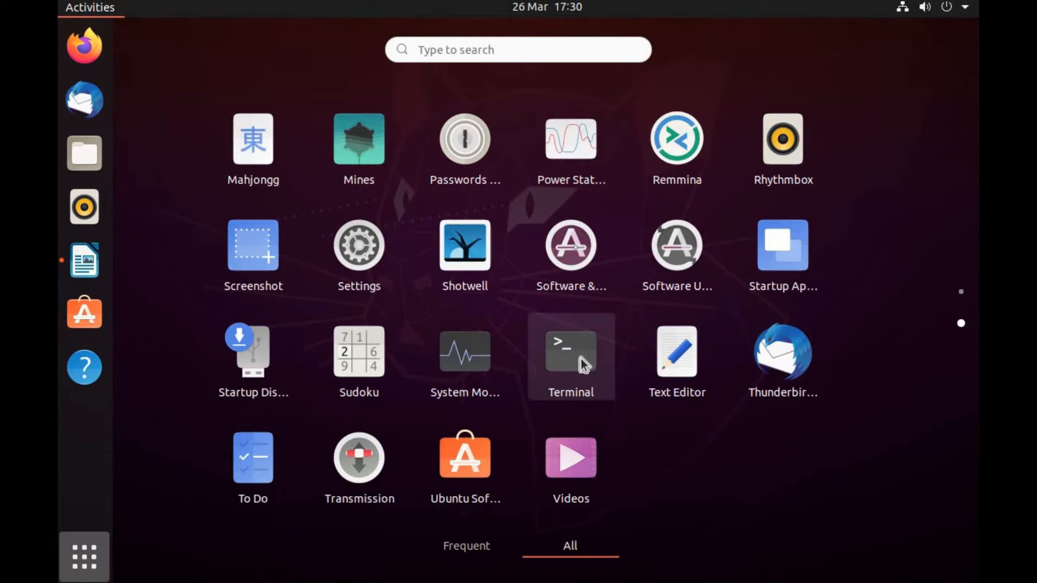
click(570, 350)
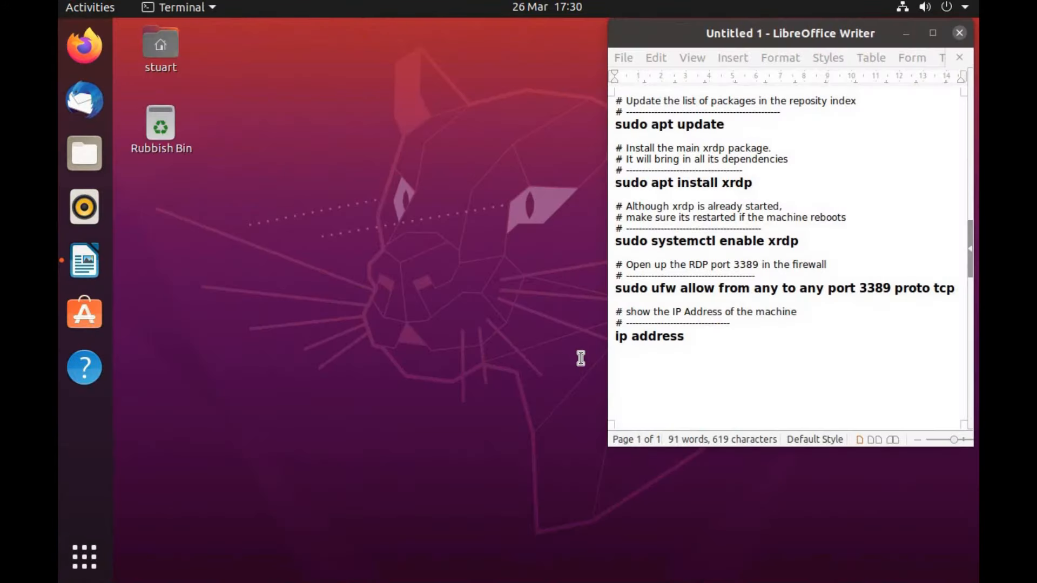
- Copy 'sudo apt update' from the Writer notes and run it in Terminal
click(85, 421)
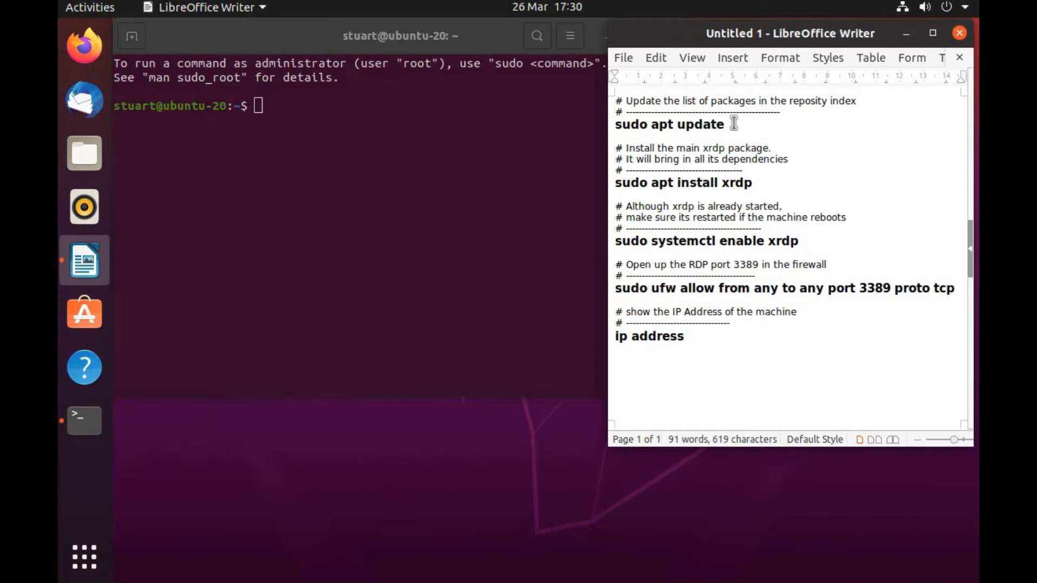
triple_click(668, 124)
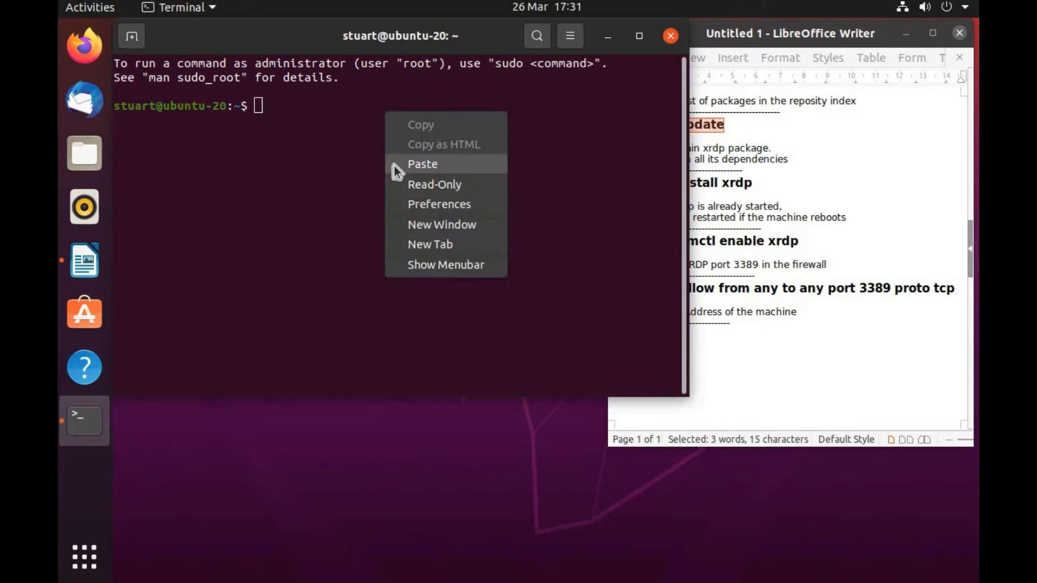
click(422, 164)
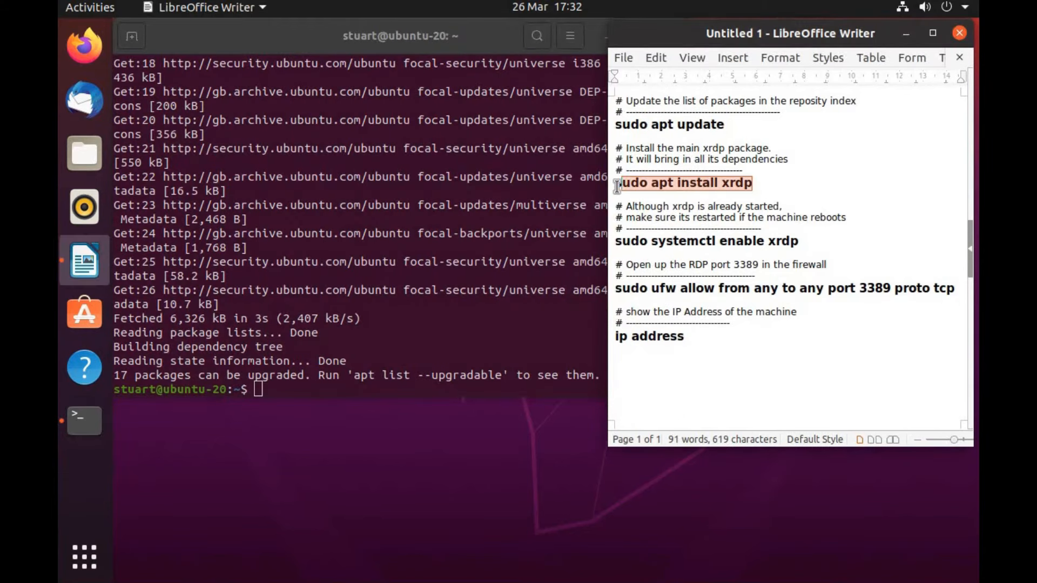
- Run 'sudo apt install xrdp' in Terminal and confirm the install with y
right_click(684, 182)
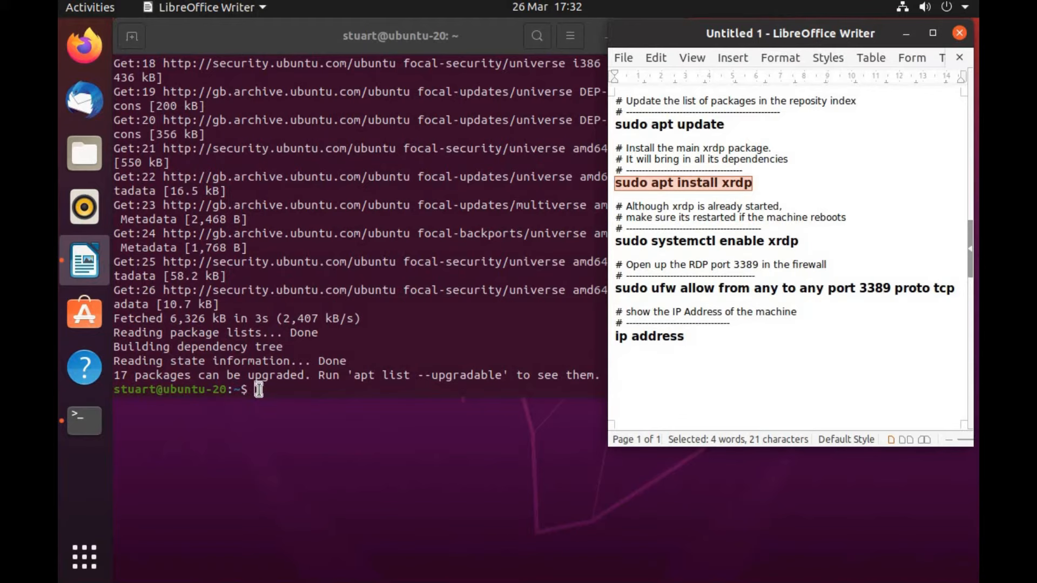
text(sudo apt install xrdp)
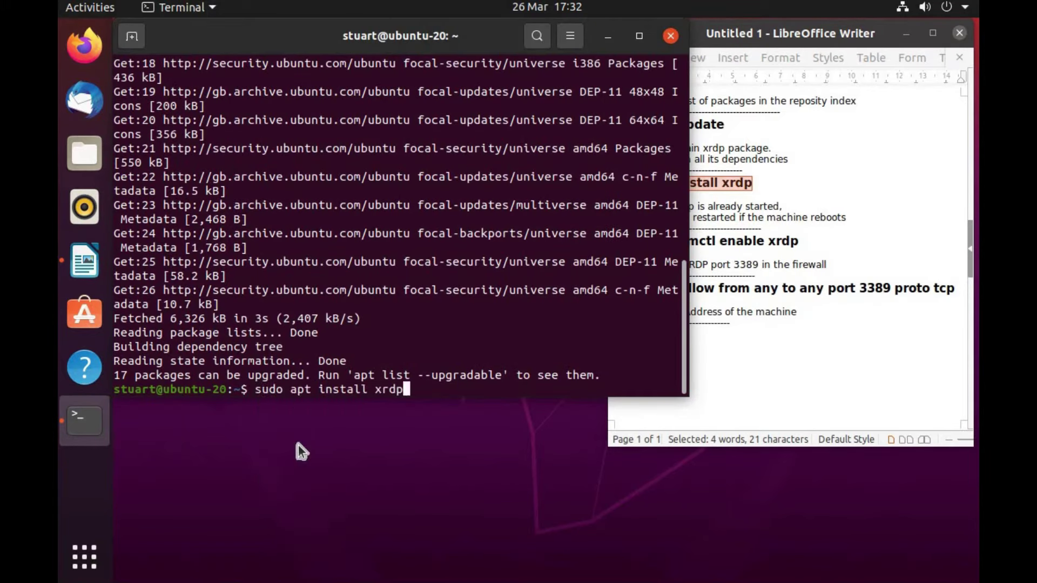
key(Return)
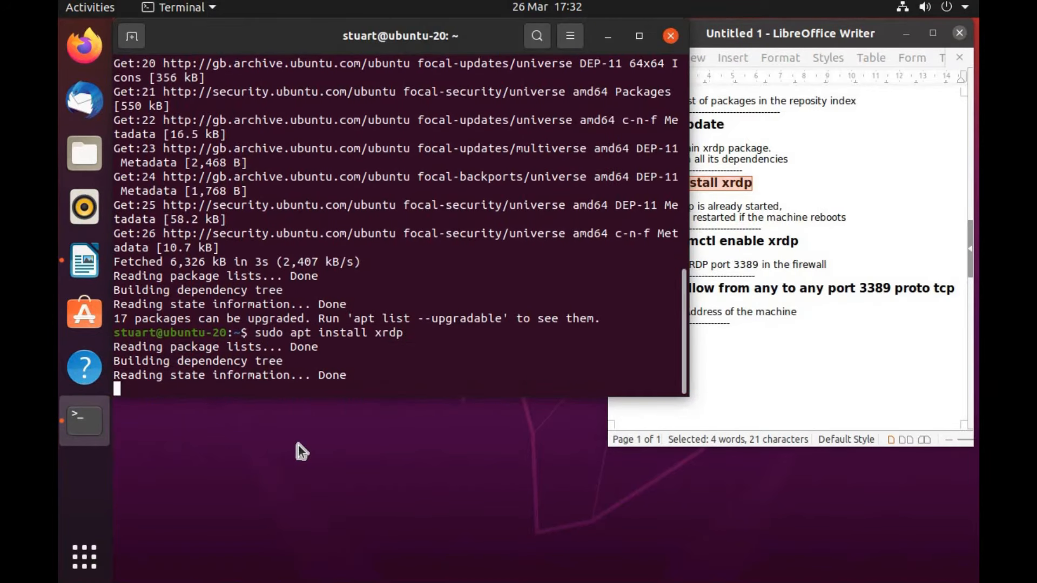
text(y)
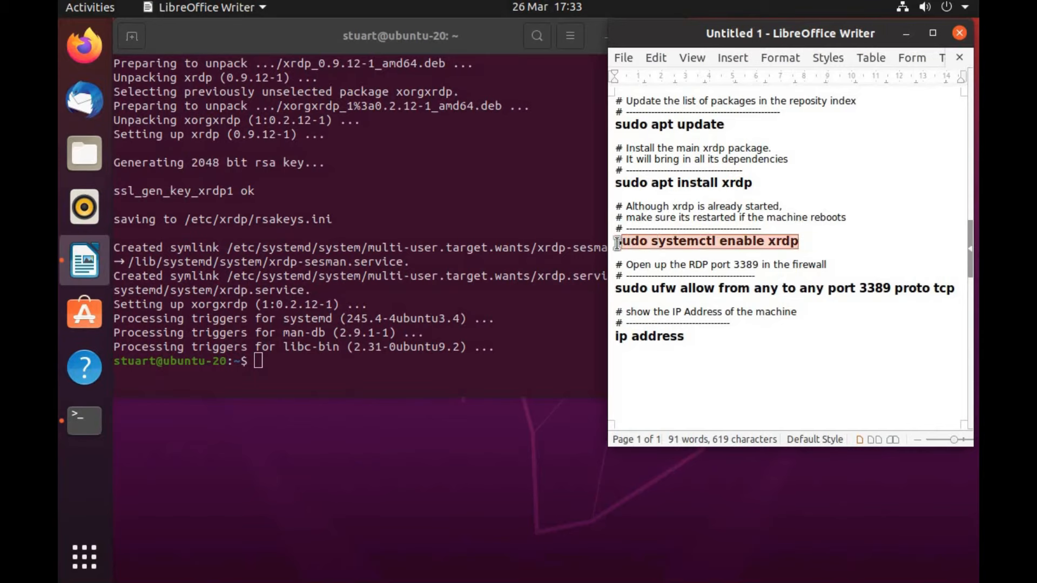
- Run 'sudo systemctl enable xrdp' and the ufw command allowing TCP port 3389
right_click(706, 239)
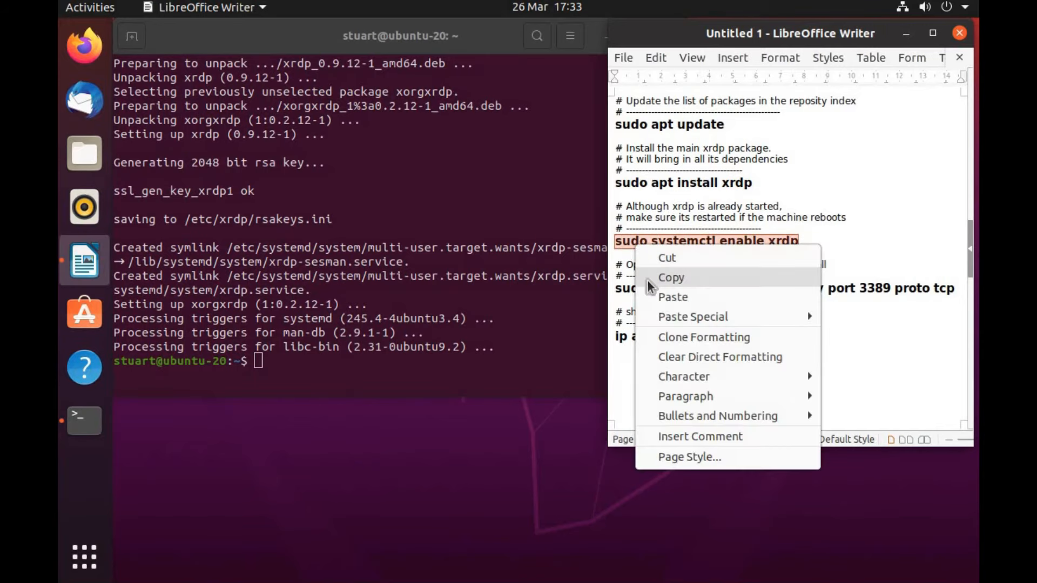
click(671, 277)
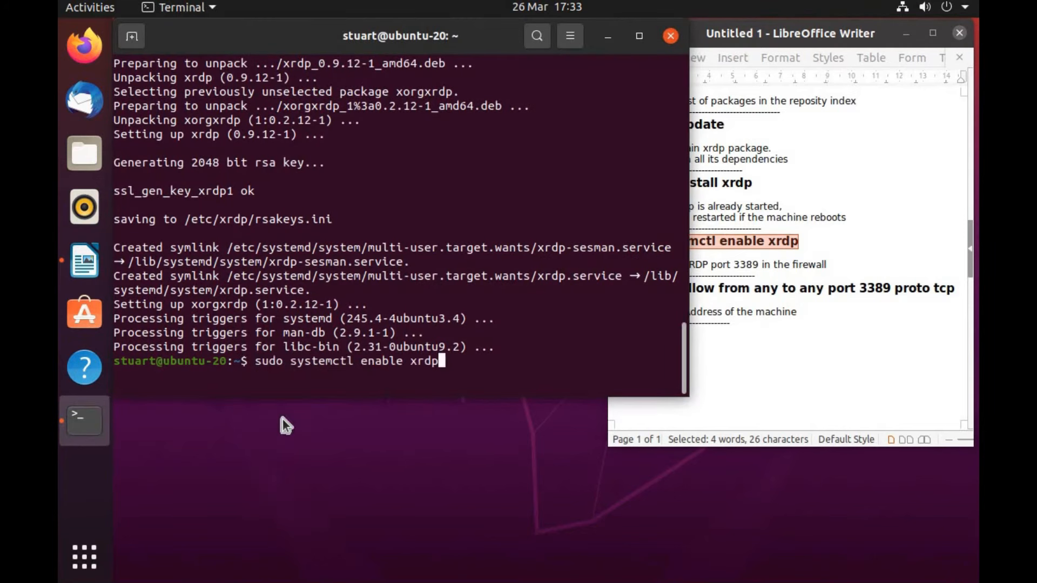
key(Return)
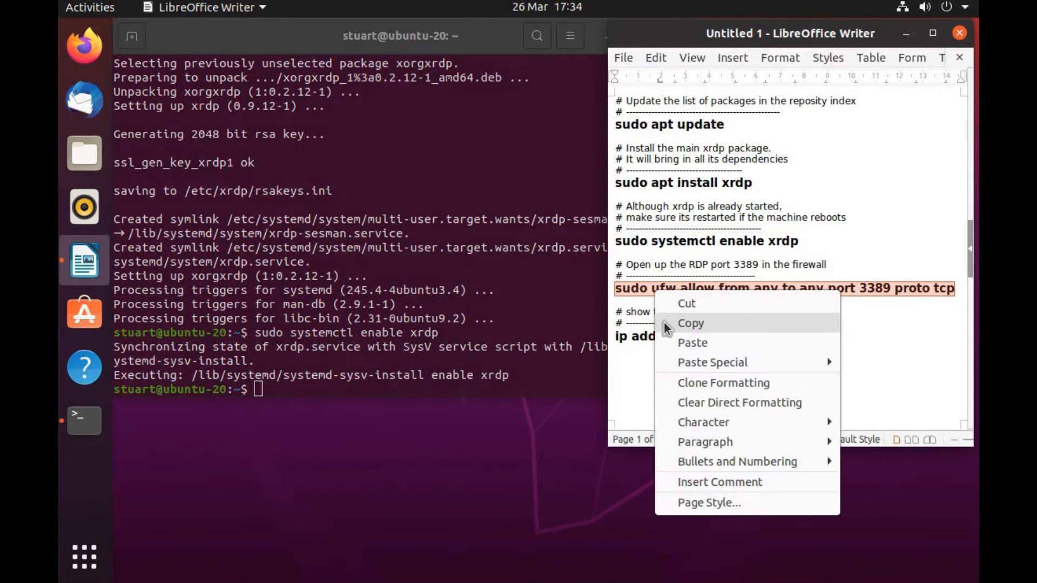
click(690, 323)
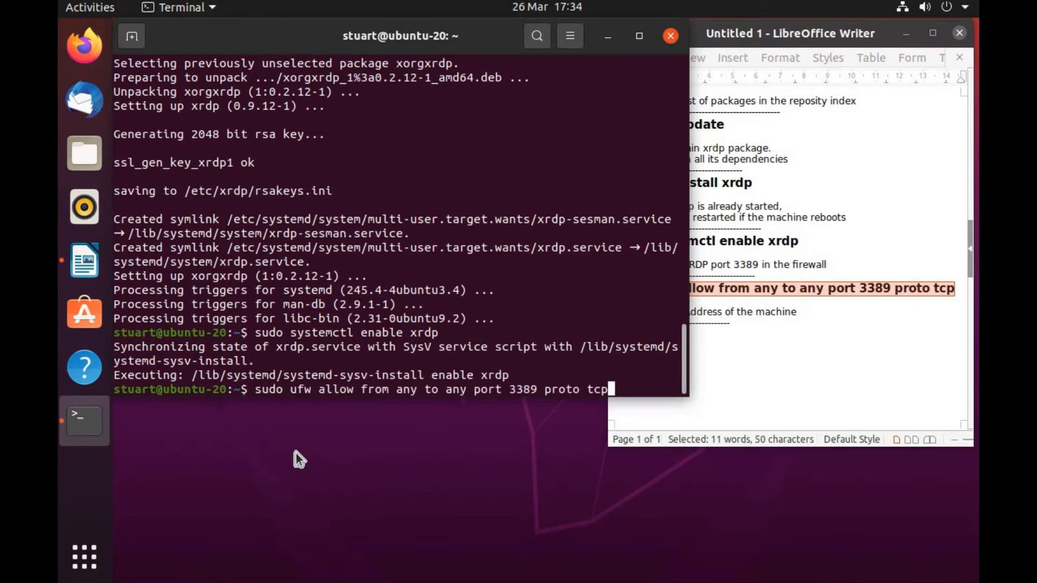
key(Return)
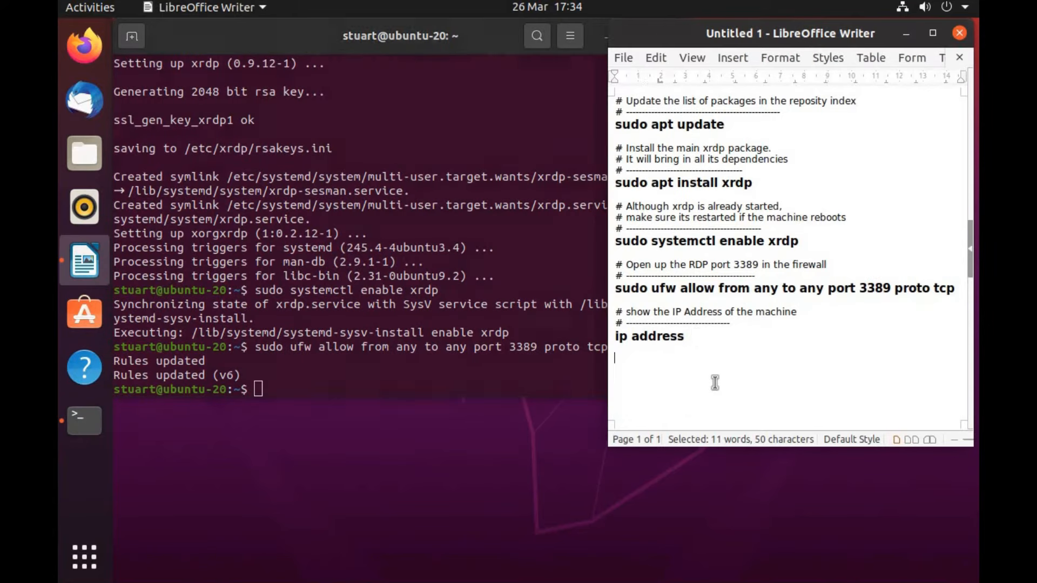
- Run 'ip address' to show the LAN address 192.168.1.89 and loopback 127.0.0.1
double_click(648, 336)
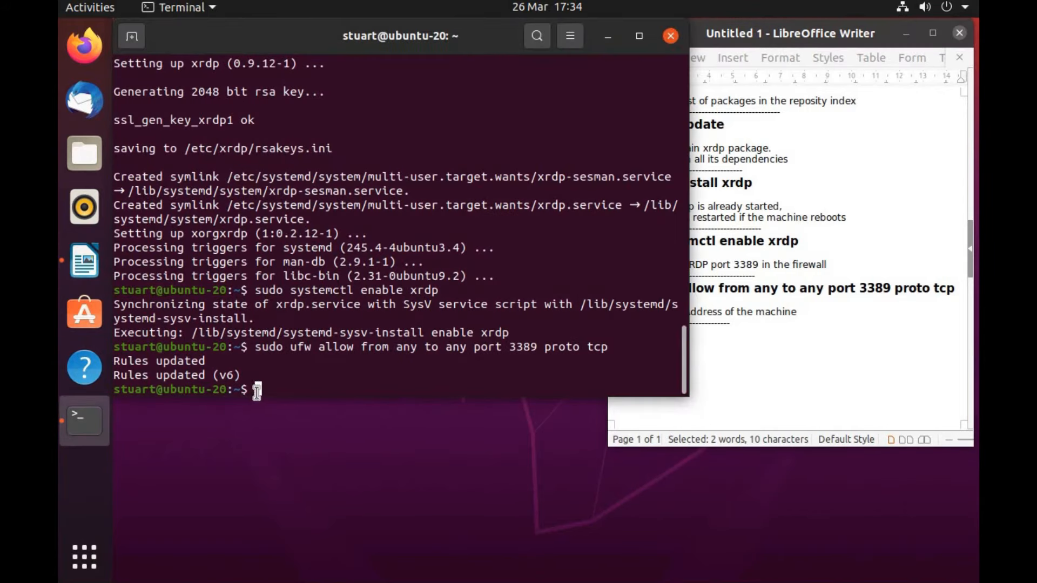
text(ip address)
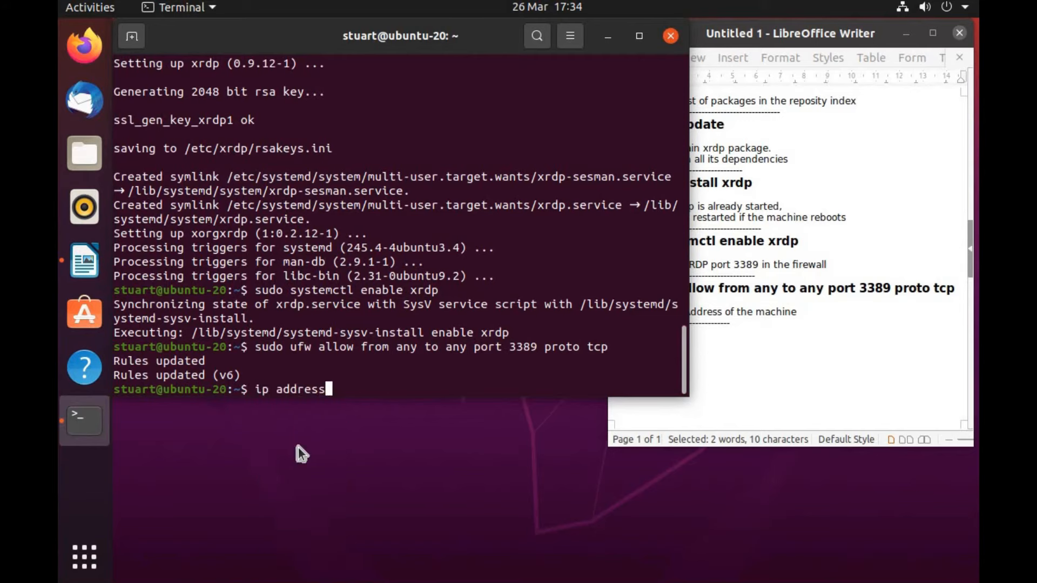
key(Return)
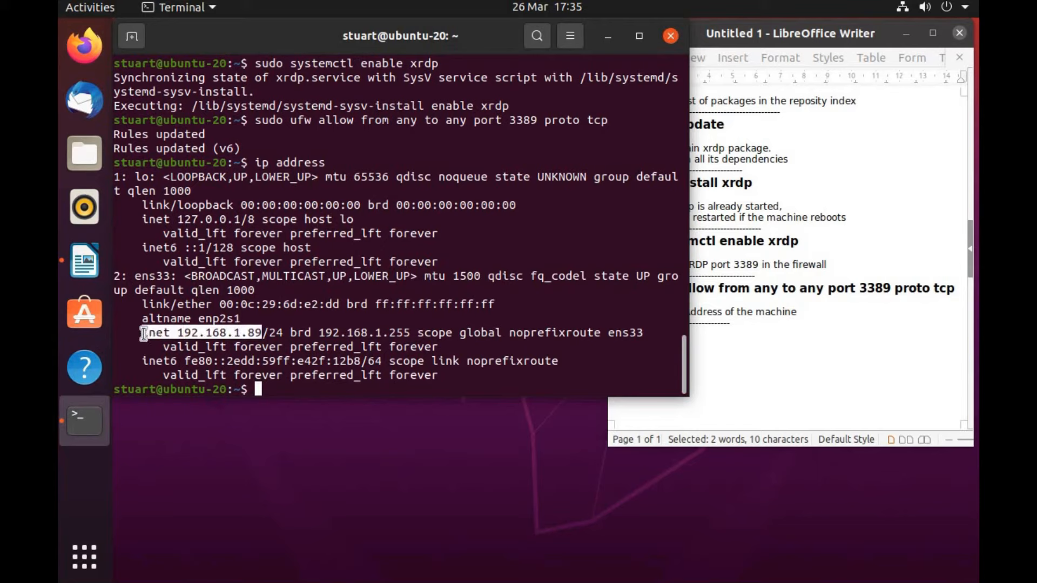
mouse_move(201, 223)
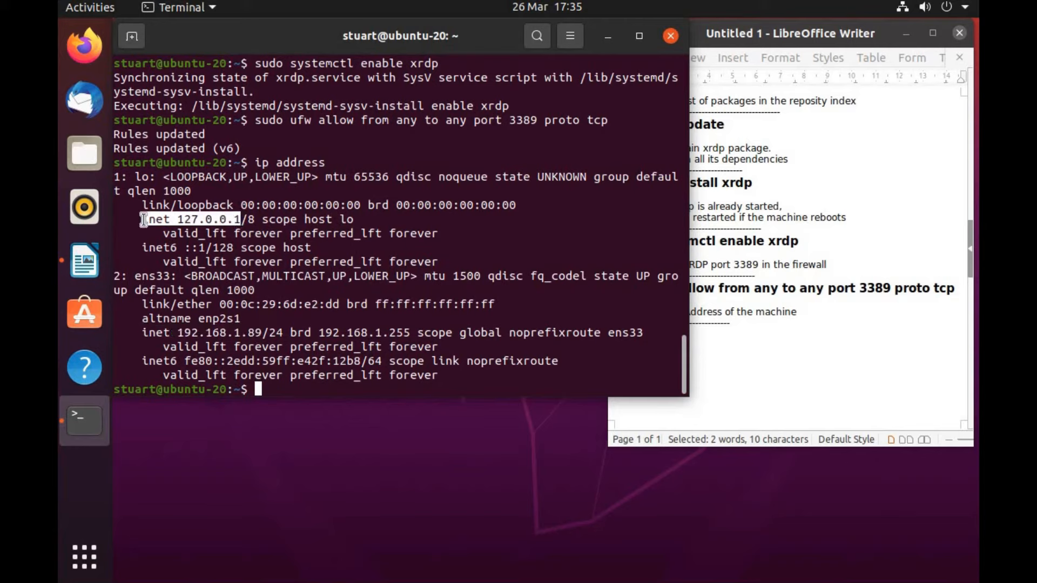
mouse_move(613, 294)
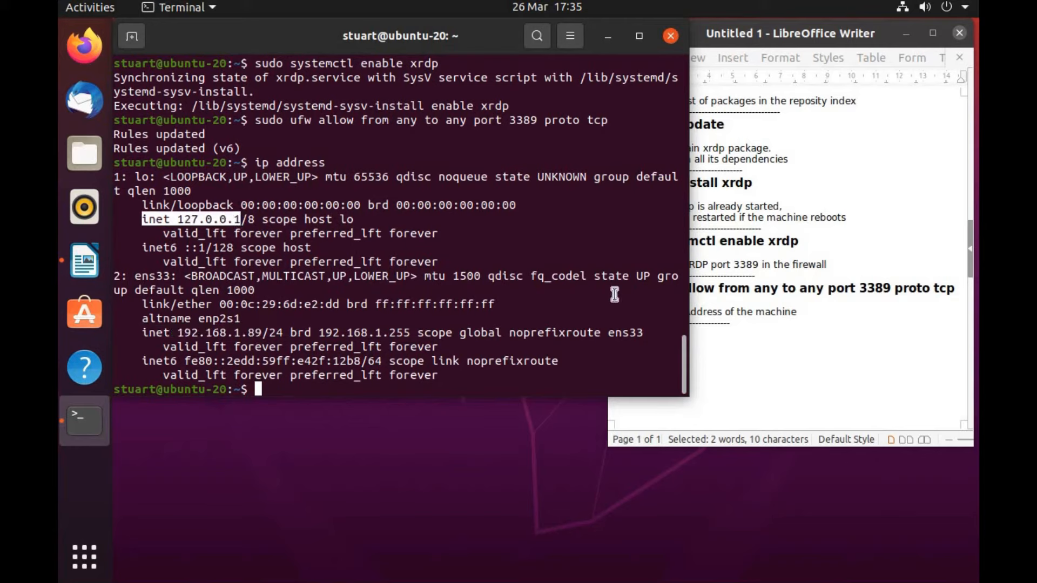
mouse_move(577, 567)
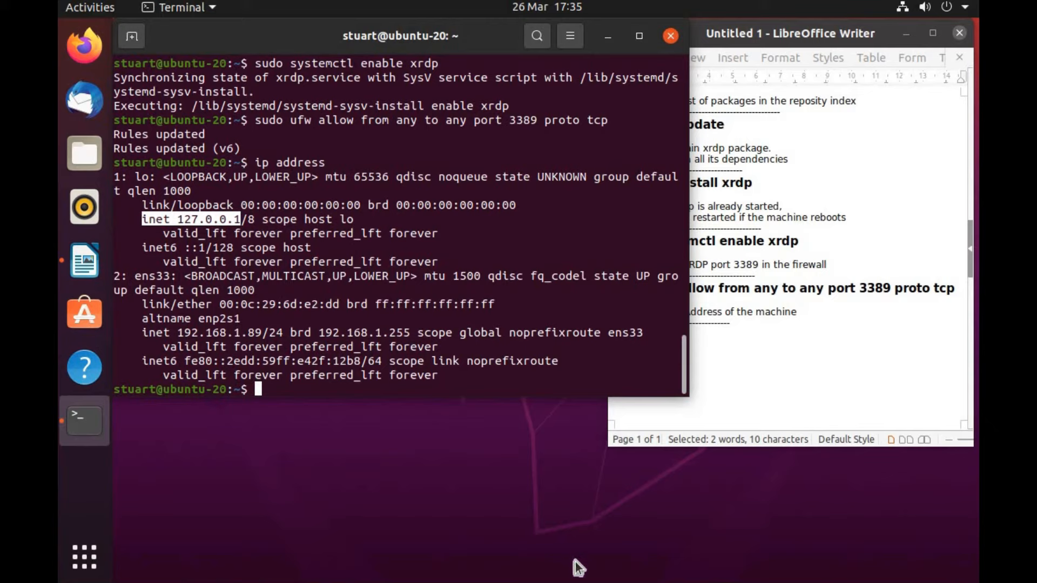
mouse_move(580, 567)
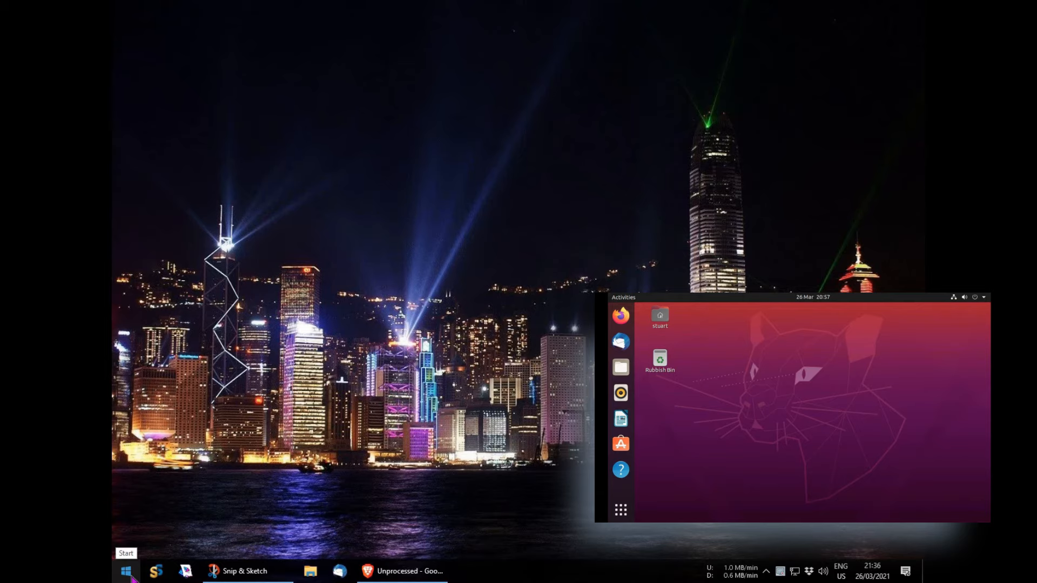
- Open Remote Desktop Connection and connect to 192.168.1.89, accepting the certificate warning
click(127, 571)
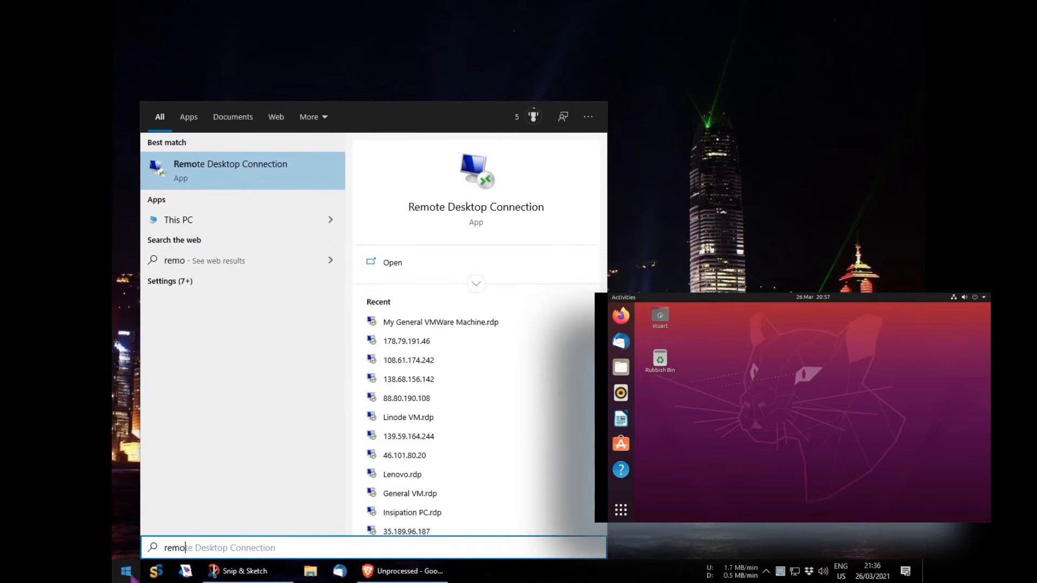
mouse_move(218, 186)
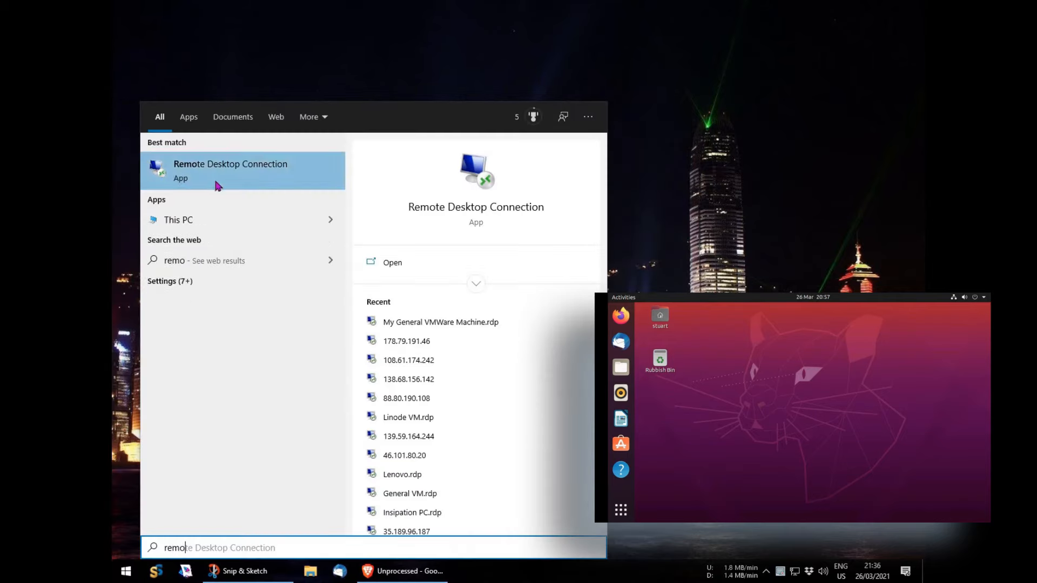
click(230, 164)
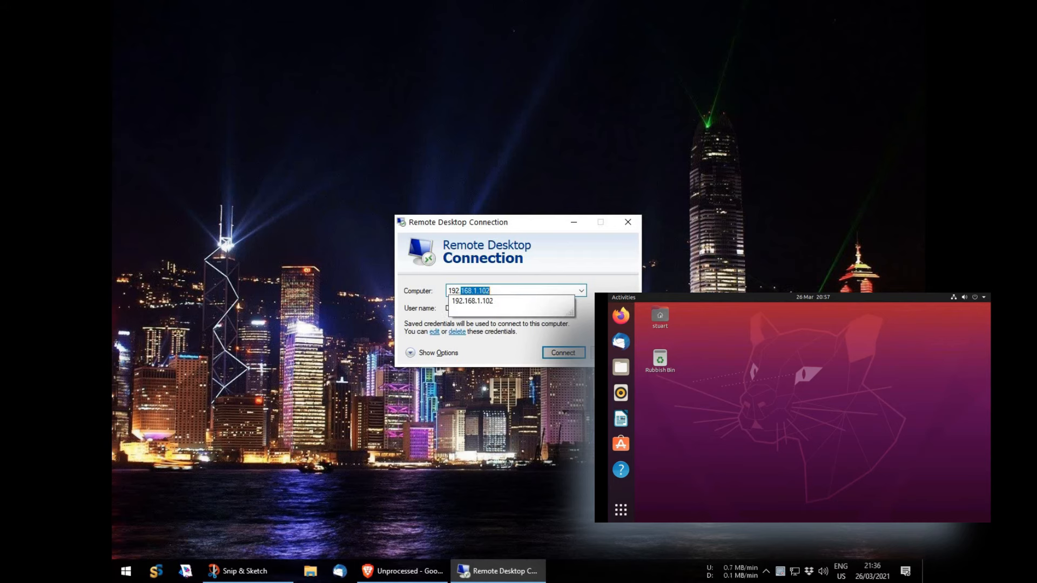
text(192.168.1.89)
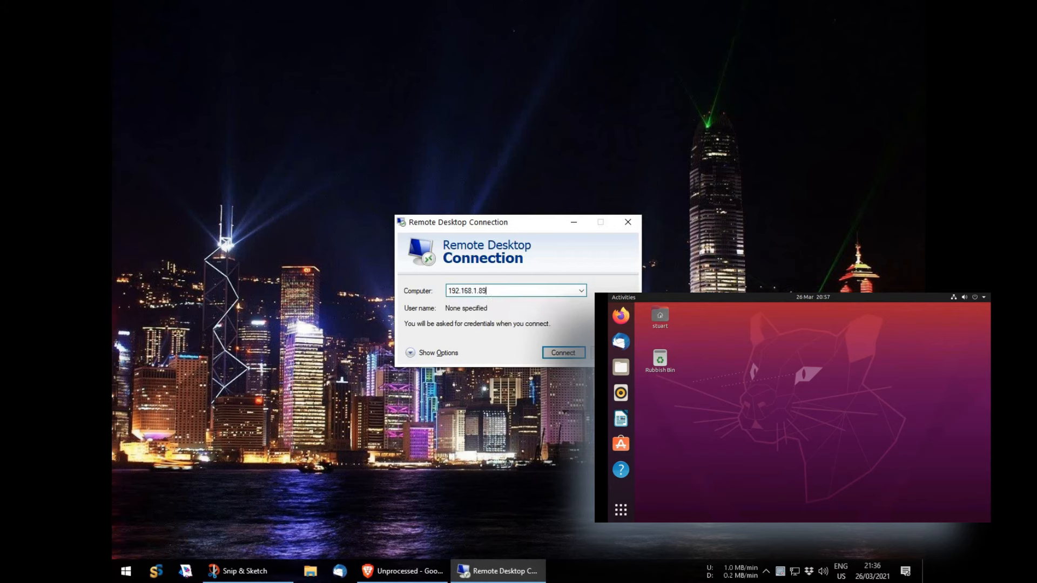
click(562, 352)
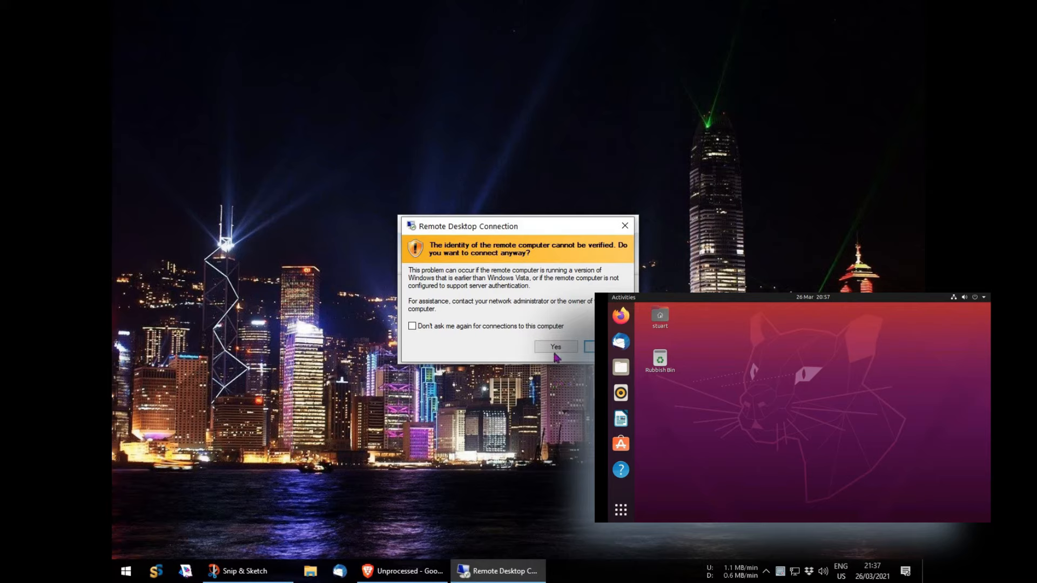
click(556, 347)
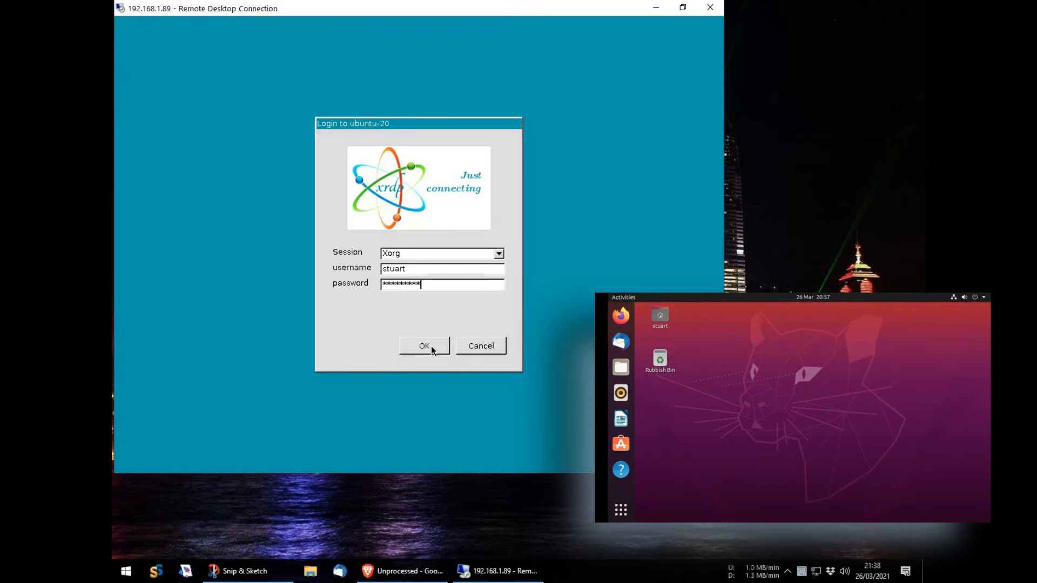
- Log in through xrdp, then close and disconnect the blank remote session
click(424, 346)
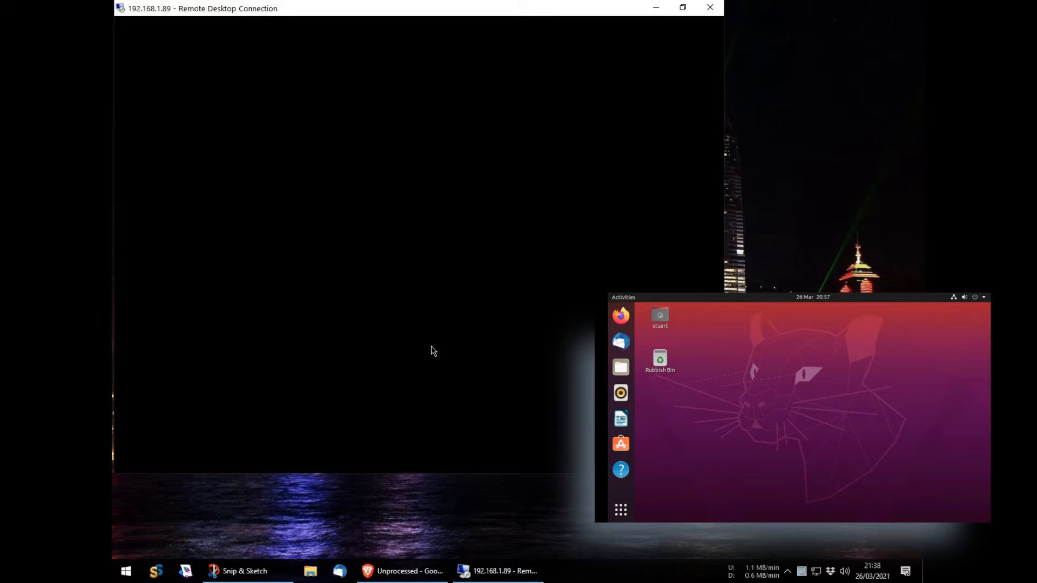
mouse_move(686, 57)
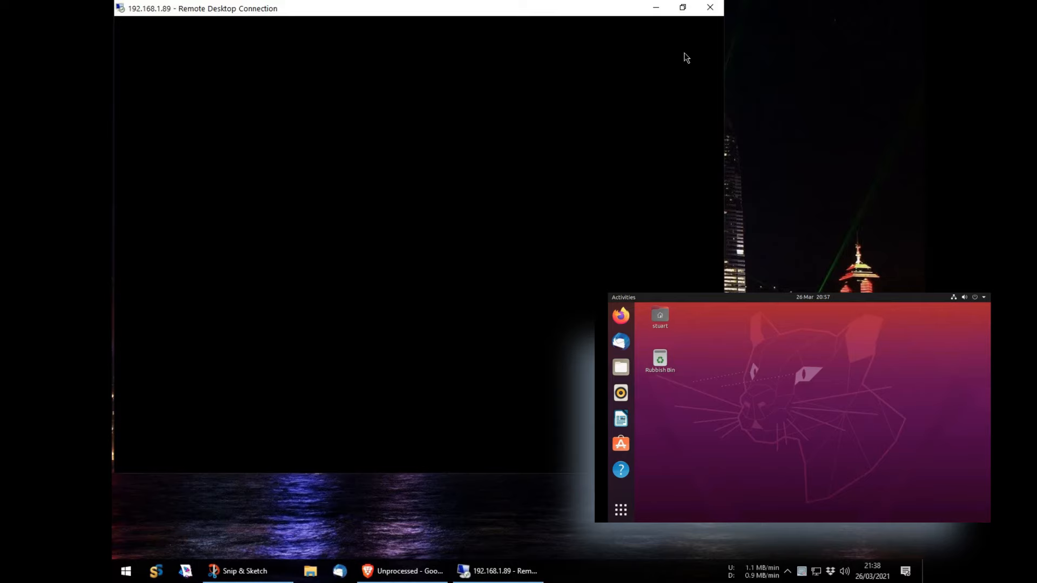
click(710, 7)
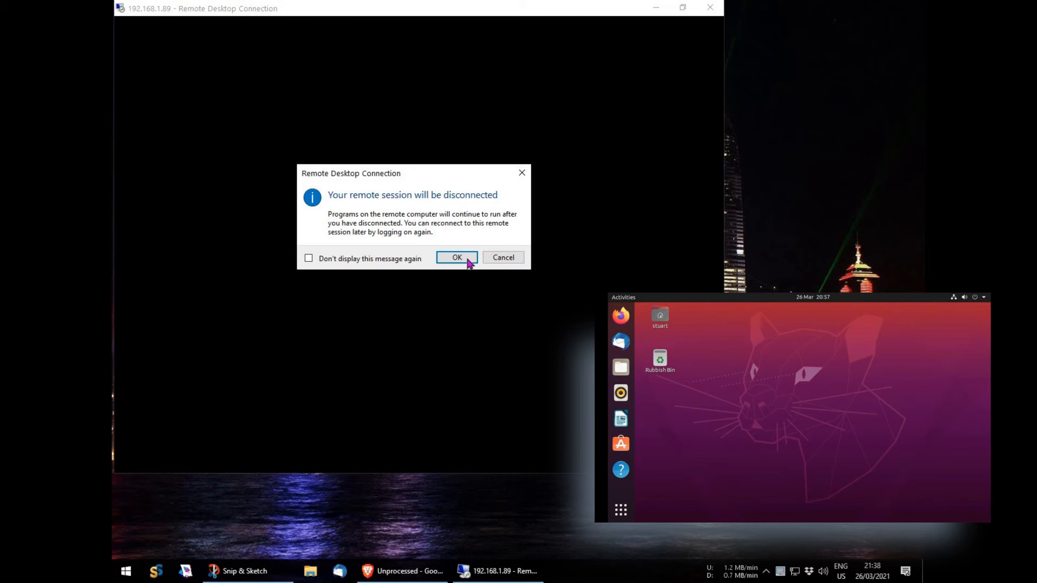
click(456, 257)
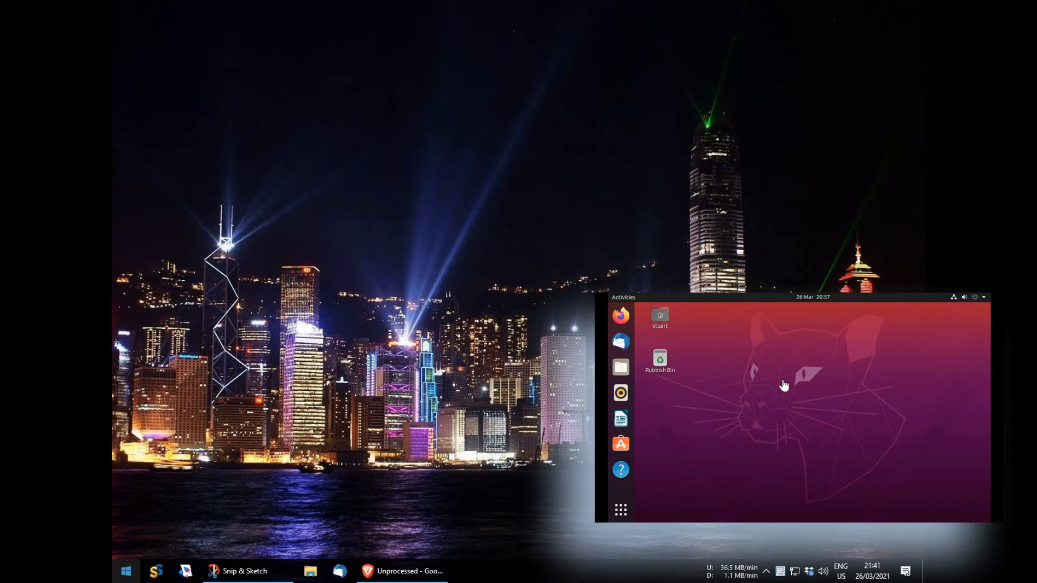
mouse_move(827, 359)
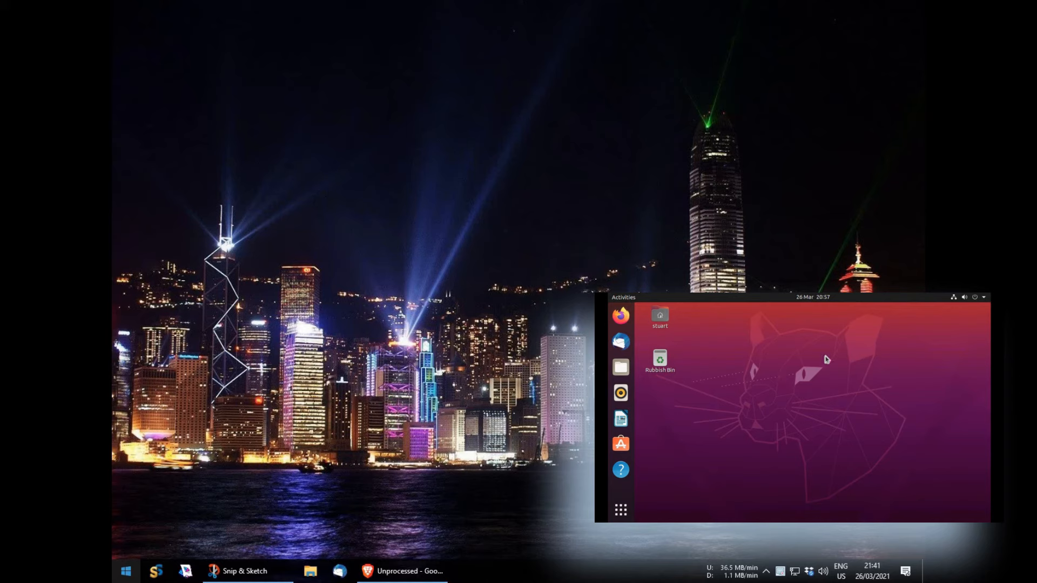
- Log out of the Ubuntu session, then search Windows Start for 'remo'
click(975, 297)
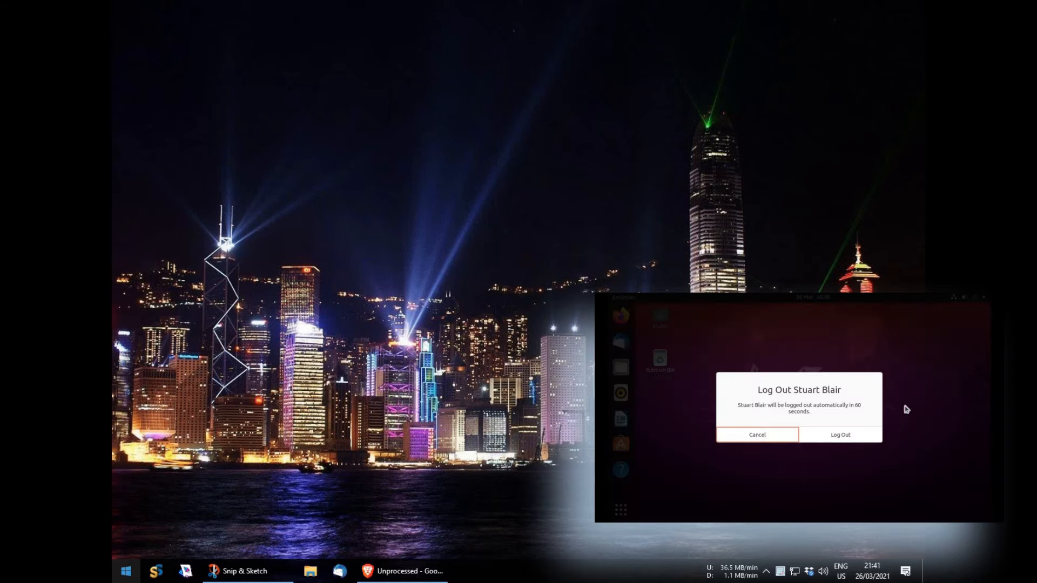
click(840, 434)
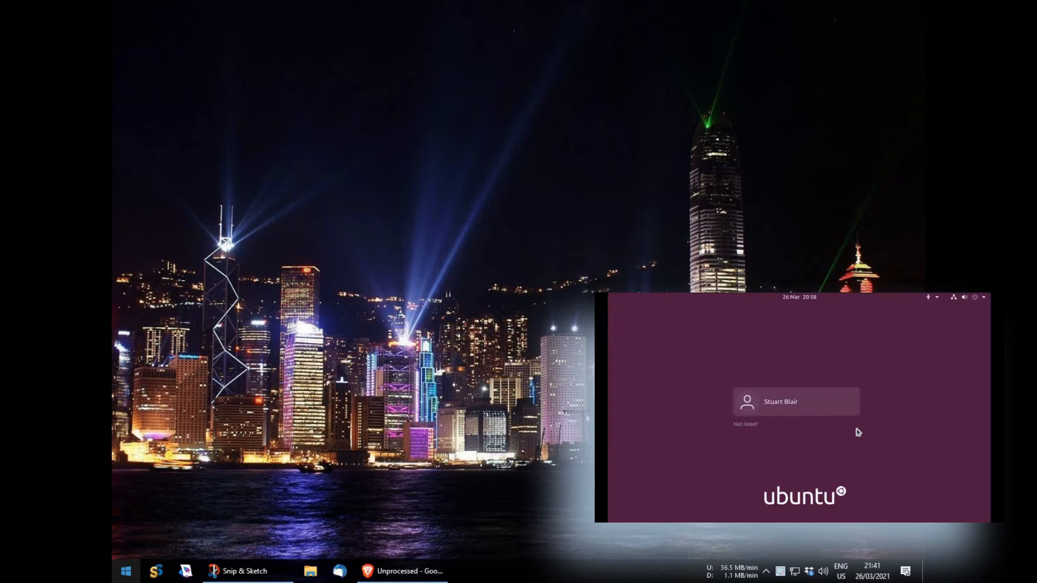
mouse_move(126, 571)
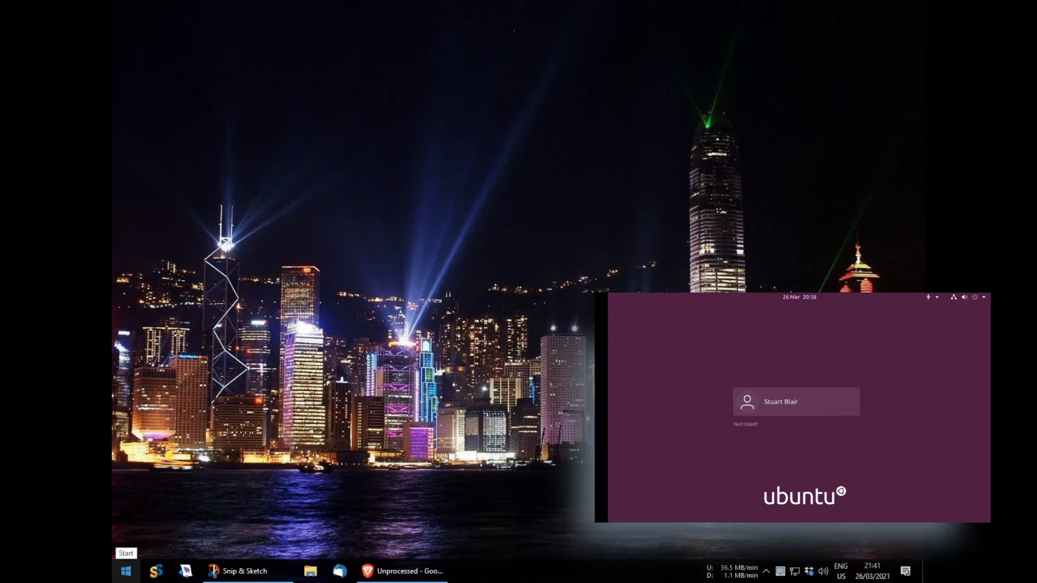
text(remo)
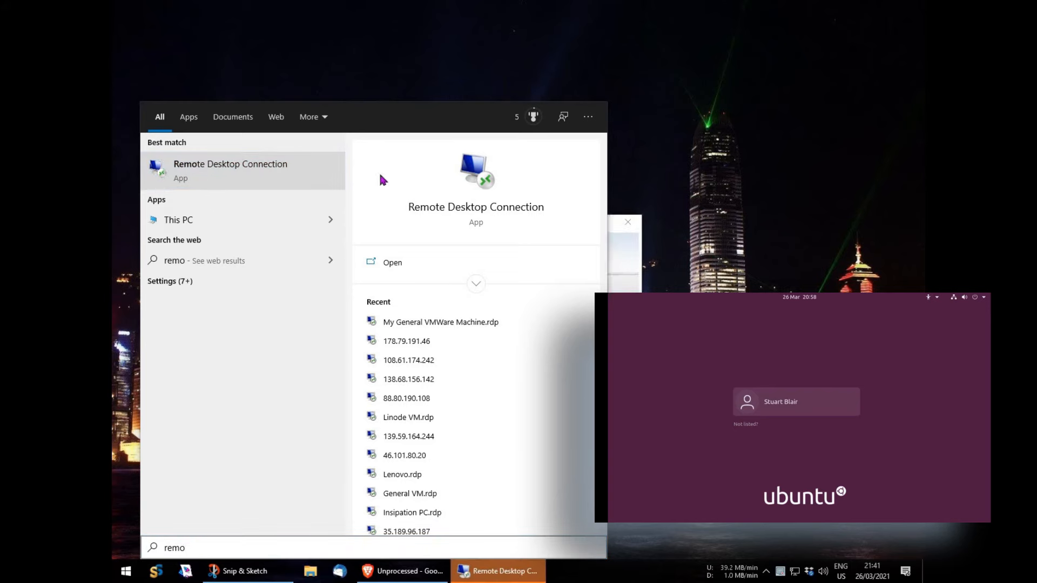
- Reconnect to 192.168.1.89, submit xrdp credentials, and dismiss the failed display 0 login log
click(392, 262)
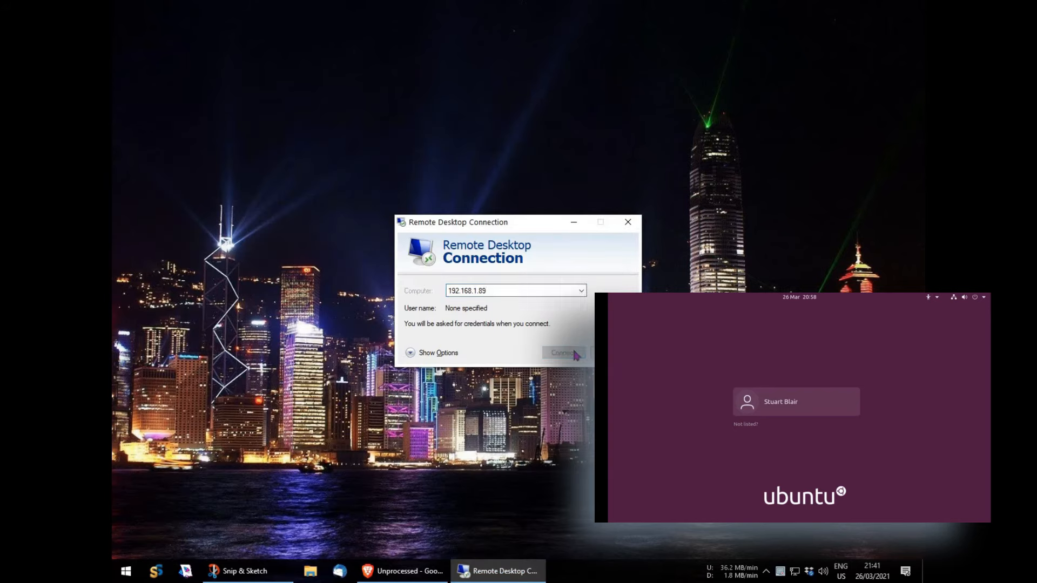
click(563, 353)
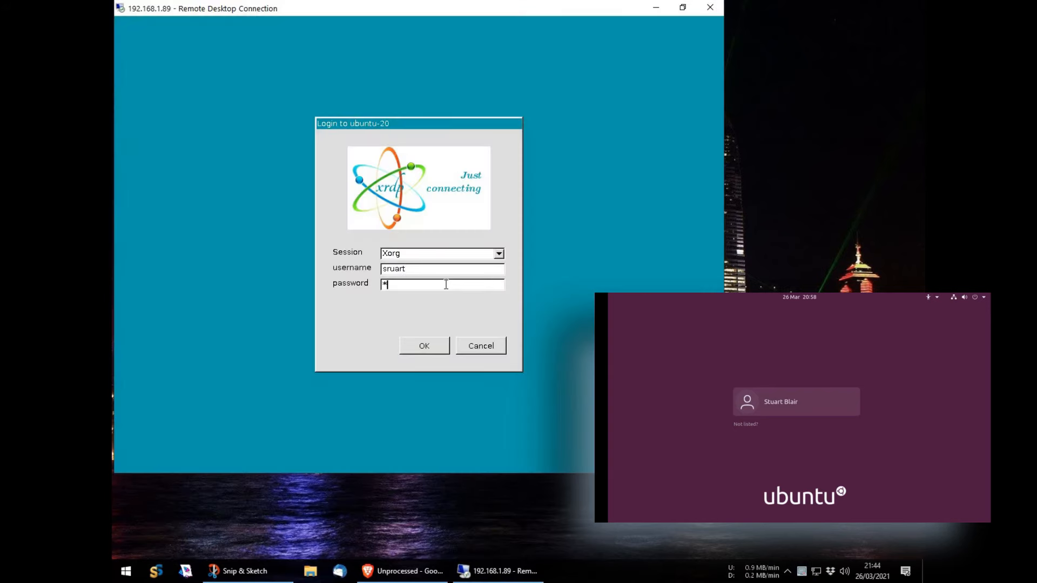
click(424, 345)
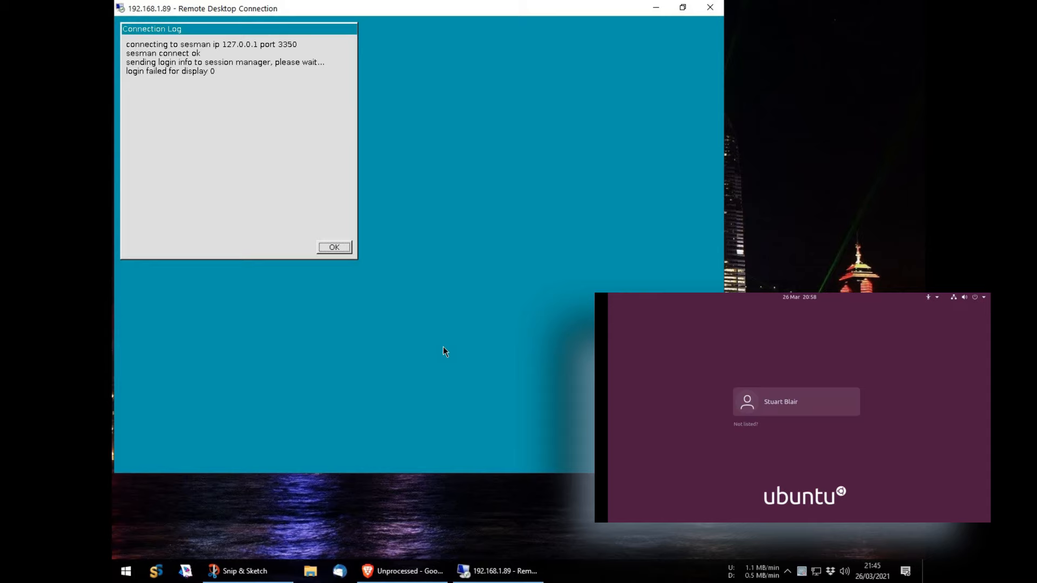
click(333, 247)
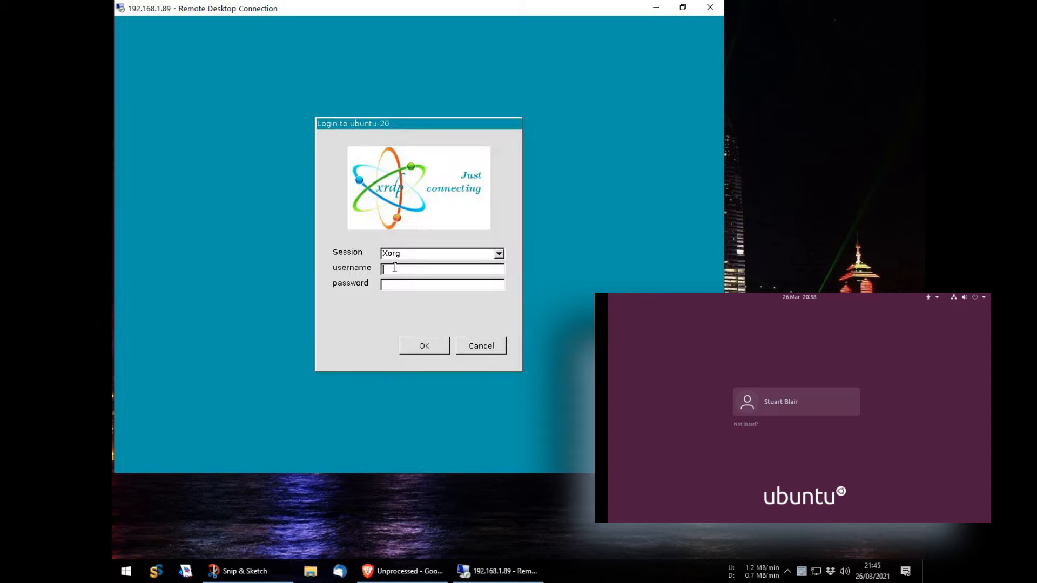
- Log in to xrdp as 'stuart', reach the remote Ubuntu desktop, then close the session
text(stuart)
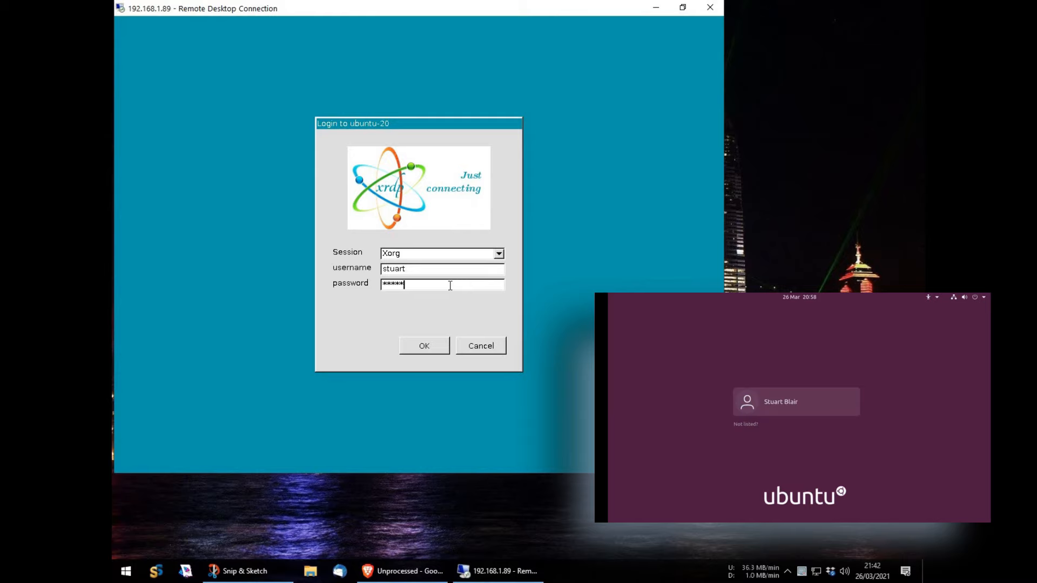
click(423, 345)
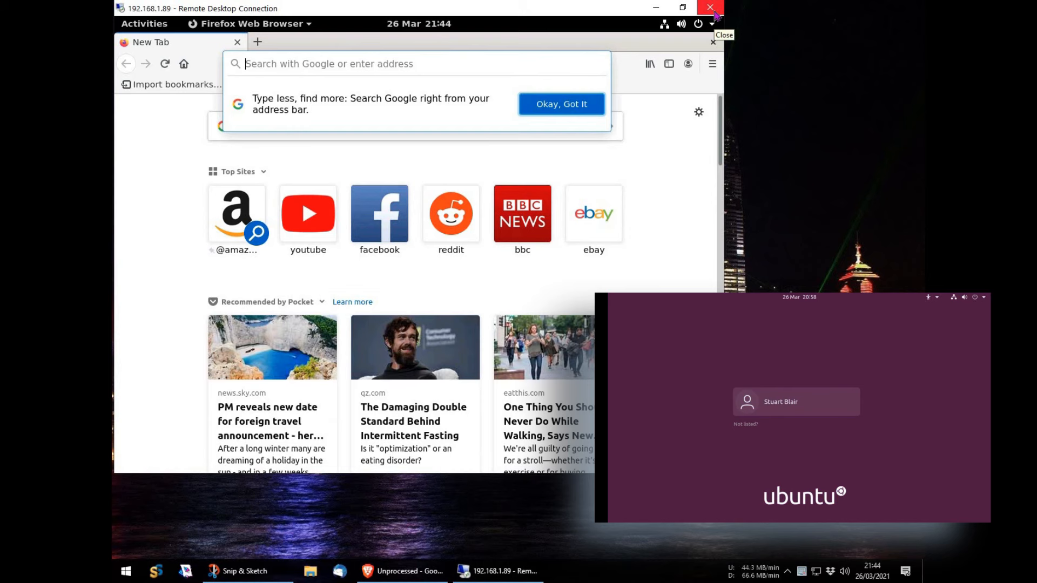
click(710, 7)
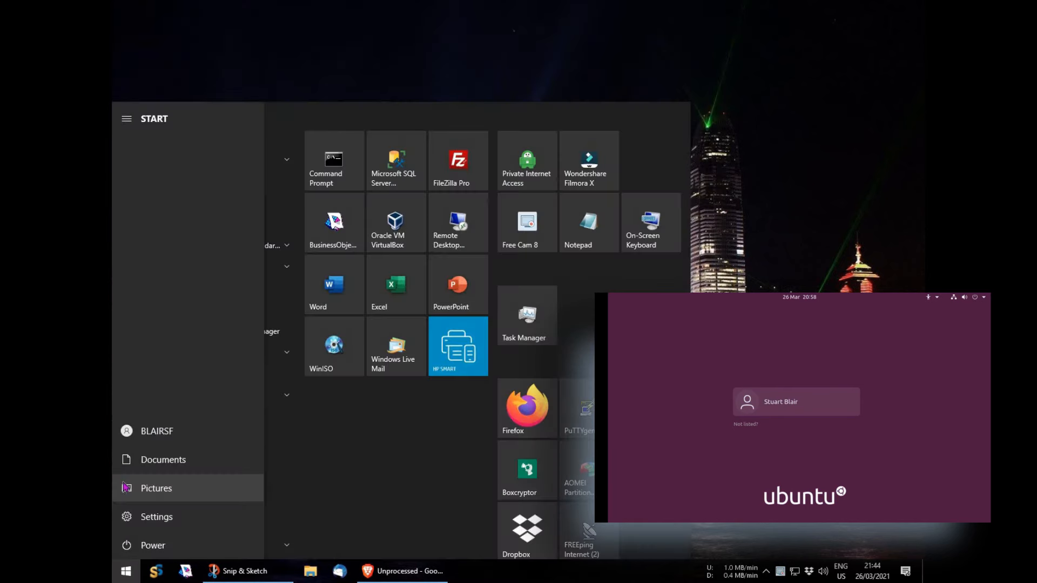
- Relaunch Remote Desktop Connection and connect to 192.168.1.89 to reach the xrdp login
click(457, 223)
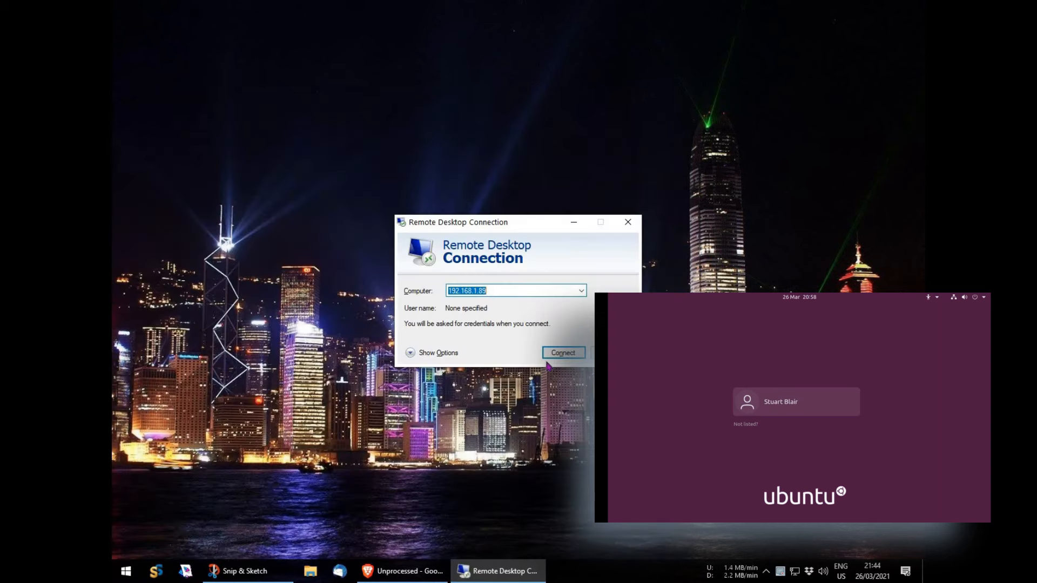
click(562, 352)
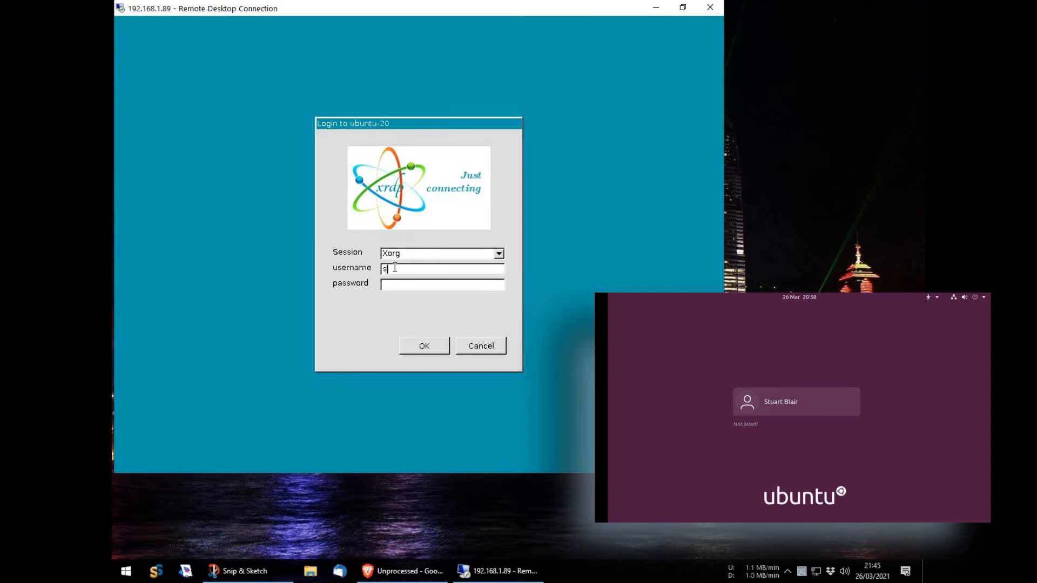